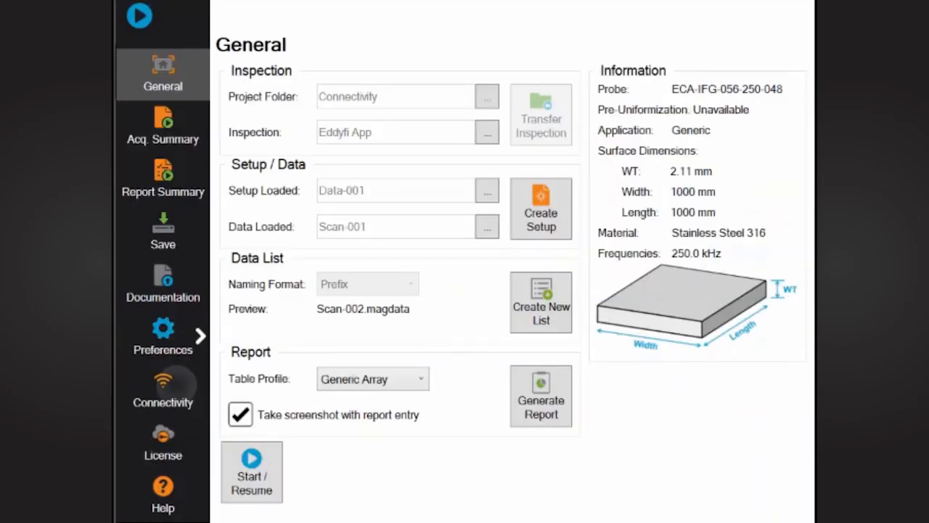
Open Magnify's Connectivity page showing Wi-Fi status and the Eddyfi App connection code
{"action": "left_click", "coordinate": [163, 389]}
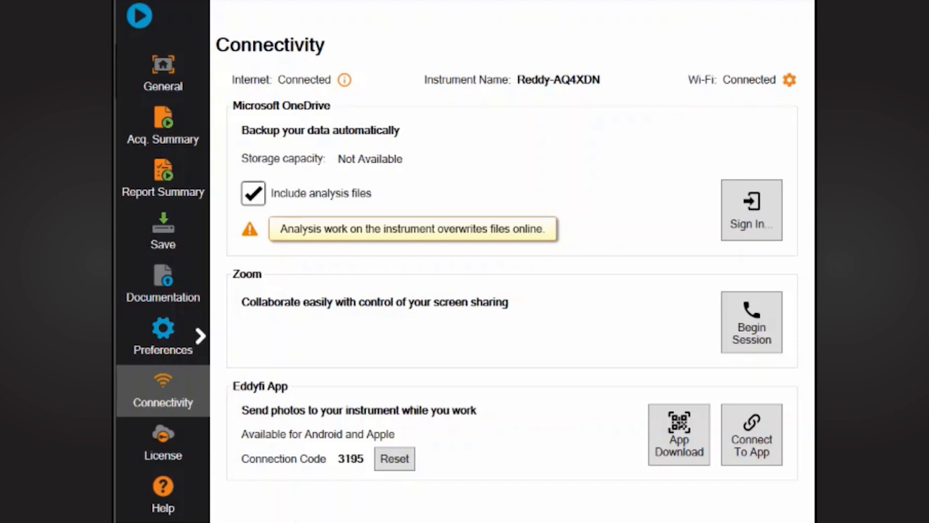
{"action": "left_click", "coordinate": [678, 433]}
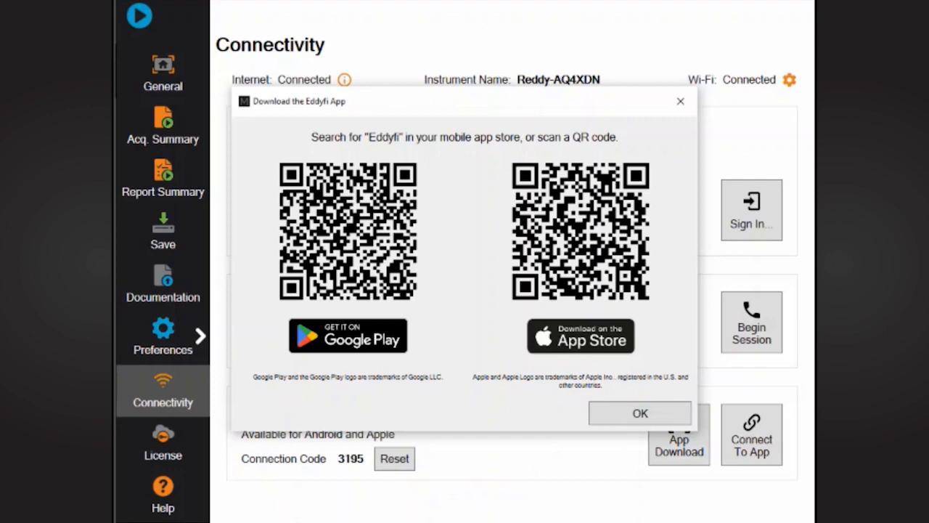
{"action": "left_click", "coordinate": [639, 412]}
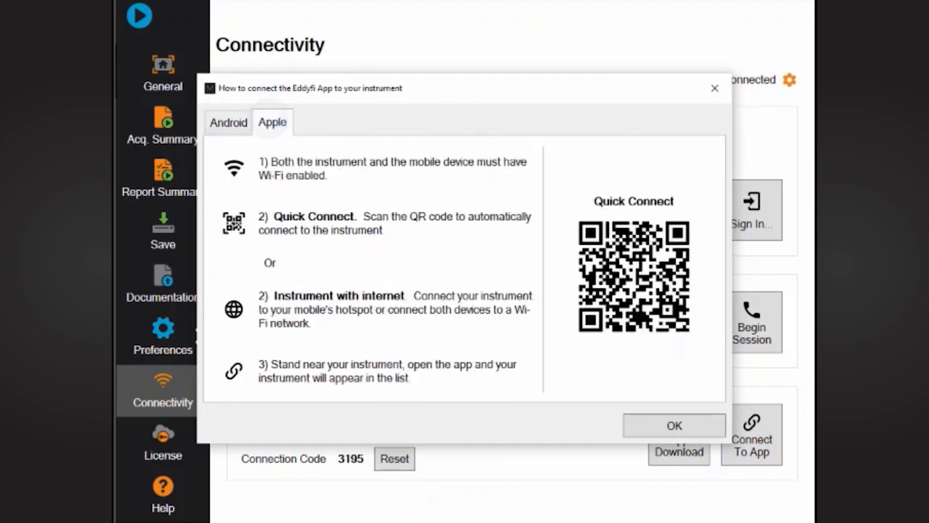
{"action": "left_click", "coordinate": [674, 424]}
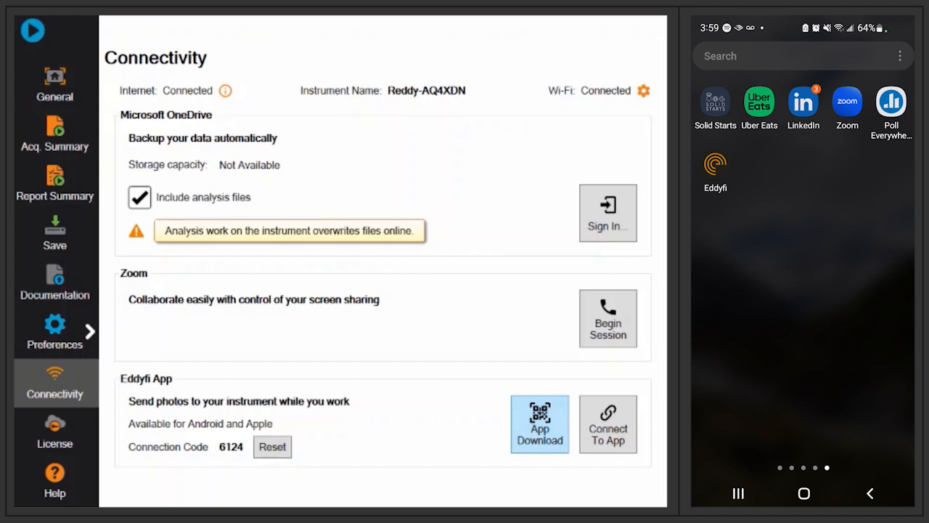
Connect the Eddyfi phone app and show the instrument's General inspection page
{"action": "left_click", "coordinate": [715, 166]}
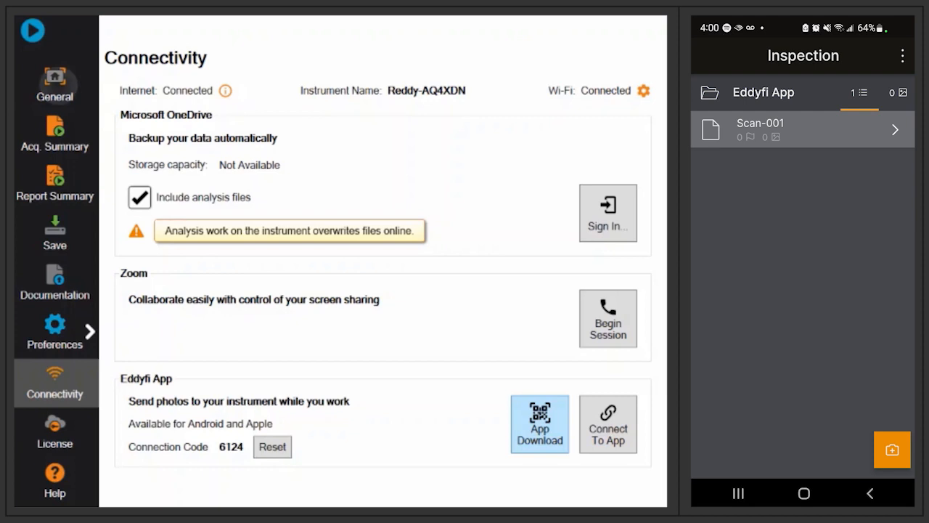
{"action": "left_click", "coordinate": [55, 83]}
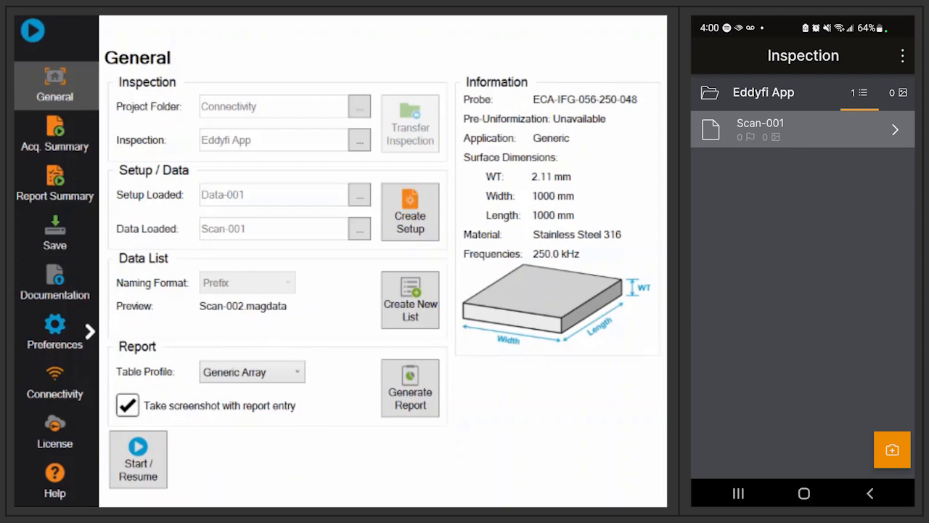
Resume the inspection to load Scan-001's eddy current C-scans in Setup Mode
{"action": "left_click", "coordinate": [138, 458]}
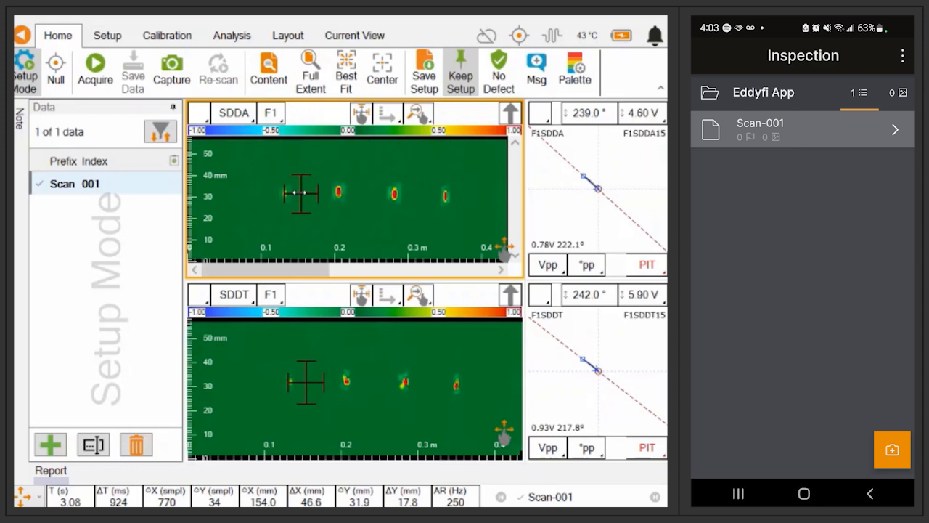
{"action": "mouse_move", "coordinate": [265, 198]}
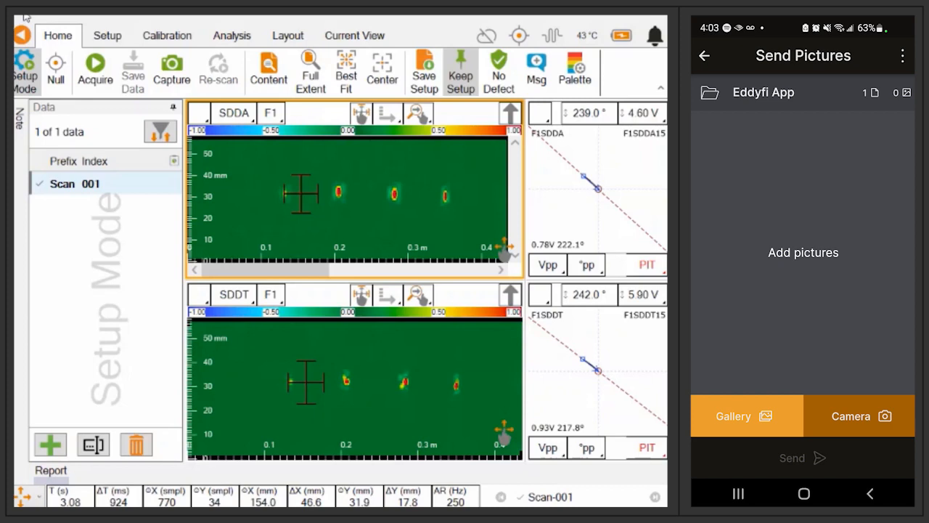
Photograph the plate, caption it 'I have inspected this ss316 plate.', and send it
{"action": "left_click", "coordinate": [858, 415]}
{"action": "type", "text": "I have i"}
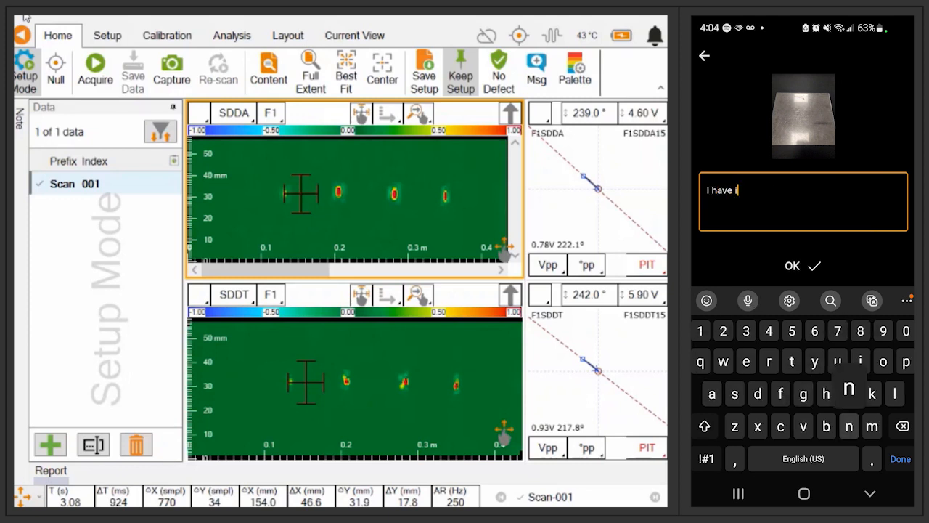
{"action": "type", "text": "nspected"}
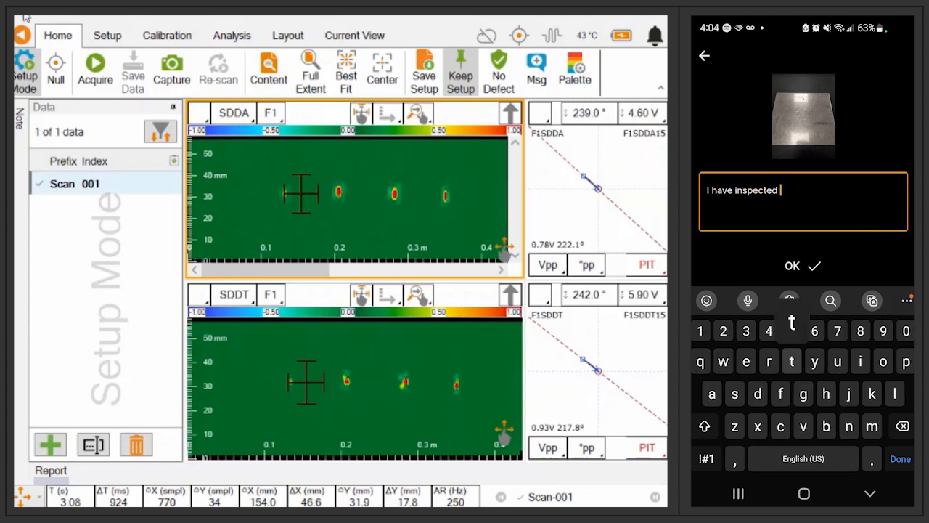
{"action": "type", "text": "this ss316"}
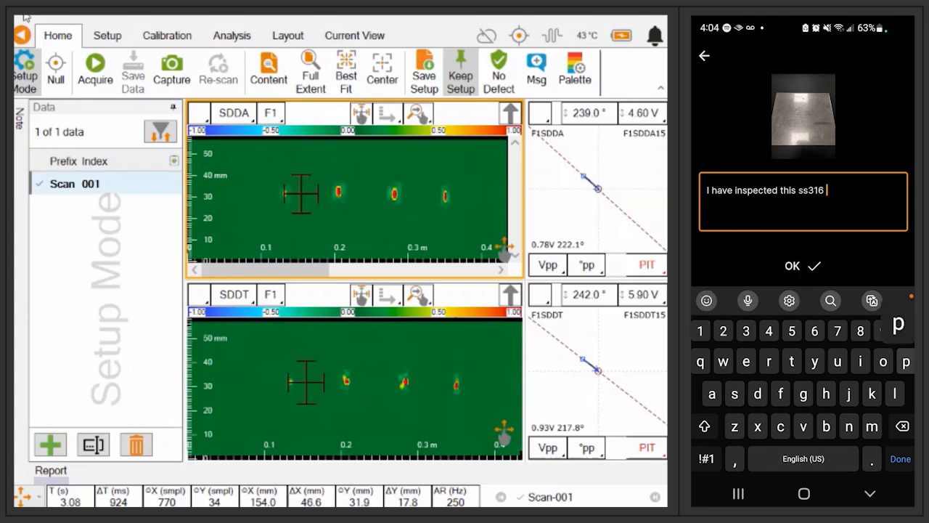
{"action": "type", "text": "plate."}
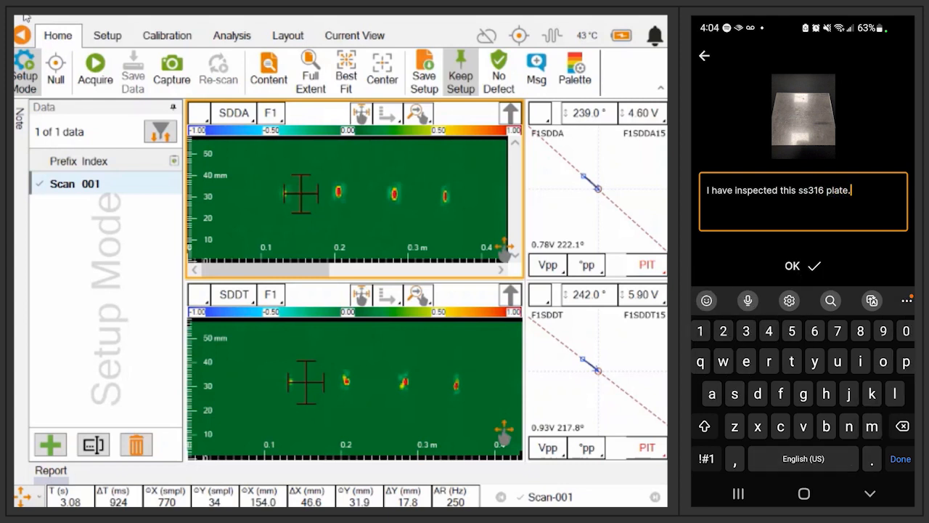
{"action": "left_click", "coordinate": [792, 265]}
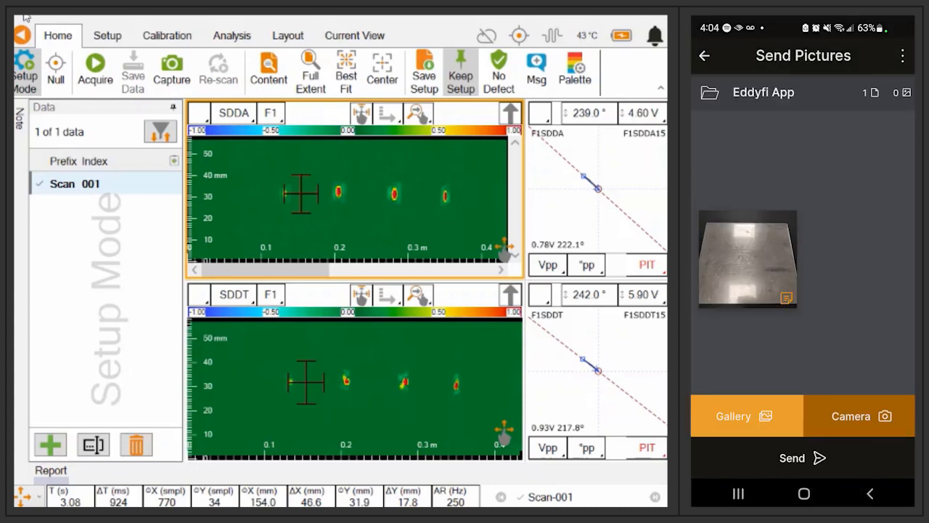
{"action": "left_click", "coordinate": [801, 458]}
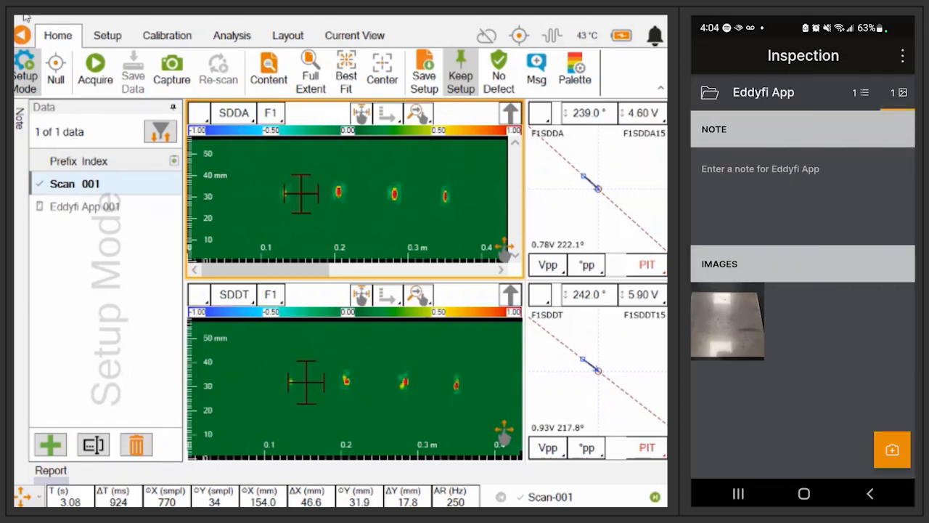
Take a probe photo commented about the I-flex probe and send it as Eddyfi App 002
{"action": "left_click", "coordinate": [727, 323]}
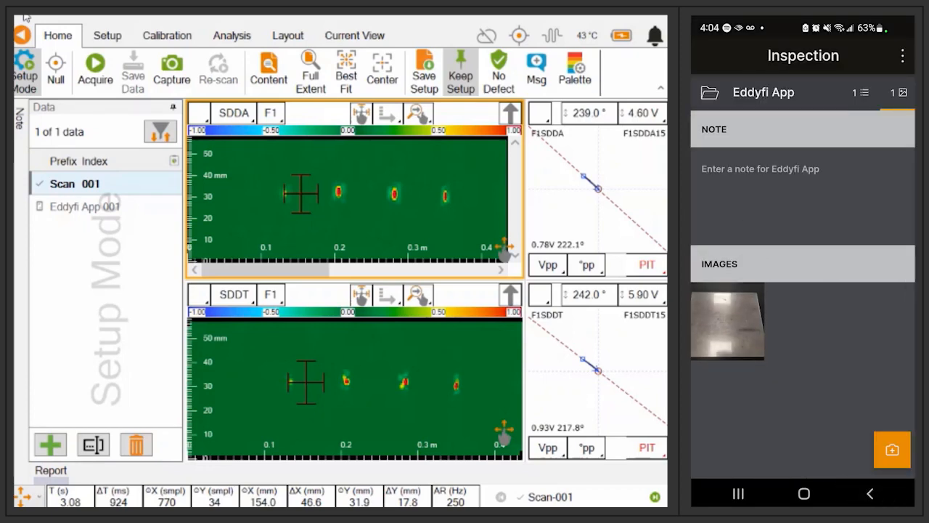
{"action": "left_click", "coordinate": [892, 449]}
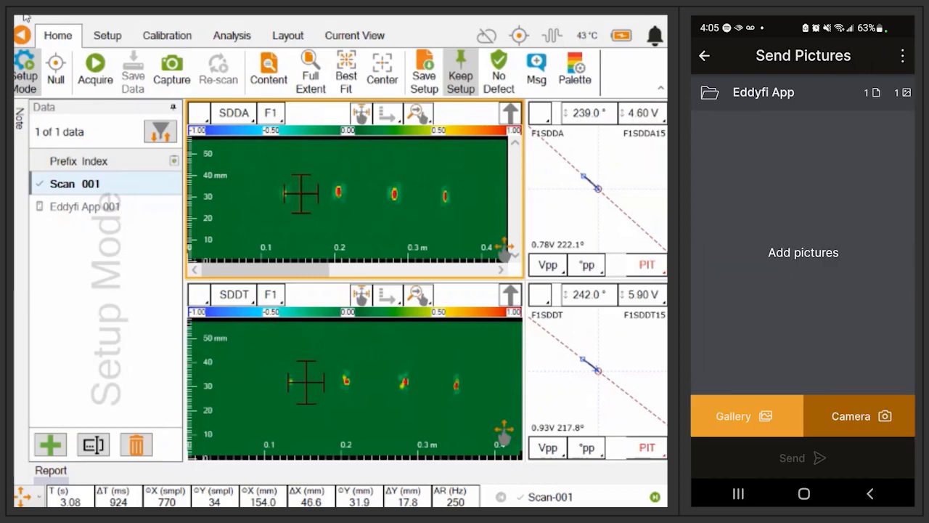
{"action": "left_click", "coordinate": [859, 415]}
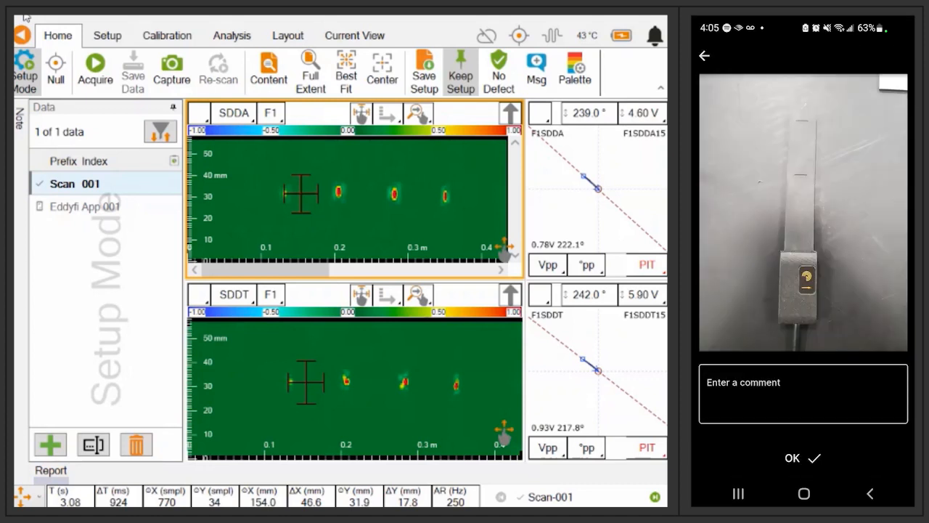
{"action": "left_click", "coordinate": [802, 392]}
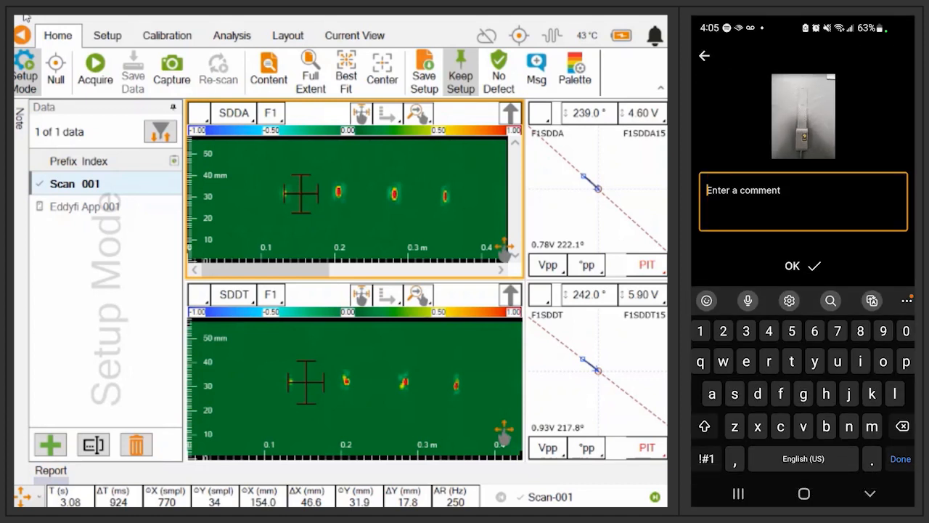
{"action": "type", "text": "The inspection was done using an I-"}
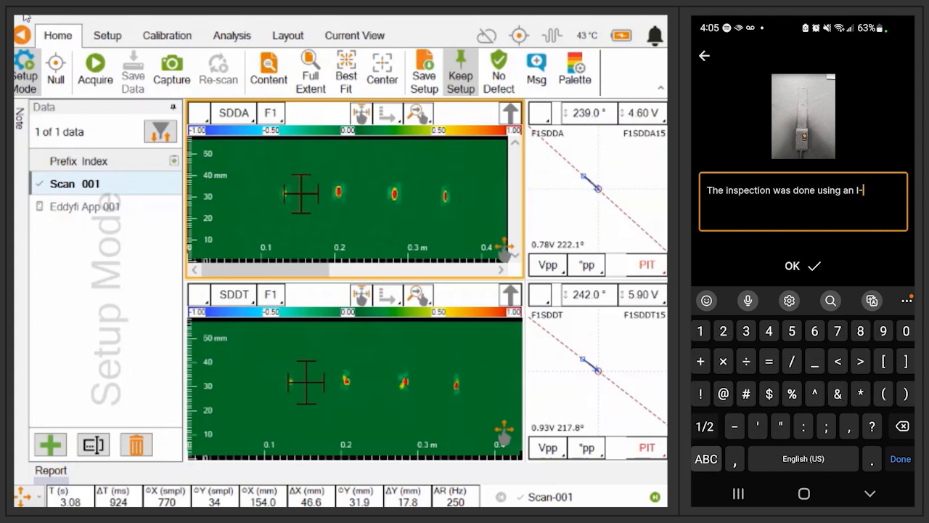
{"action": "type", "text": "flex prob"}
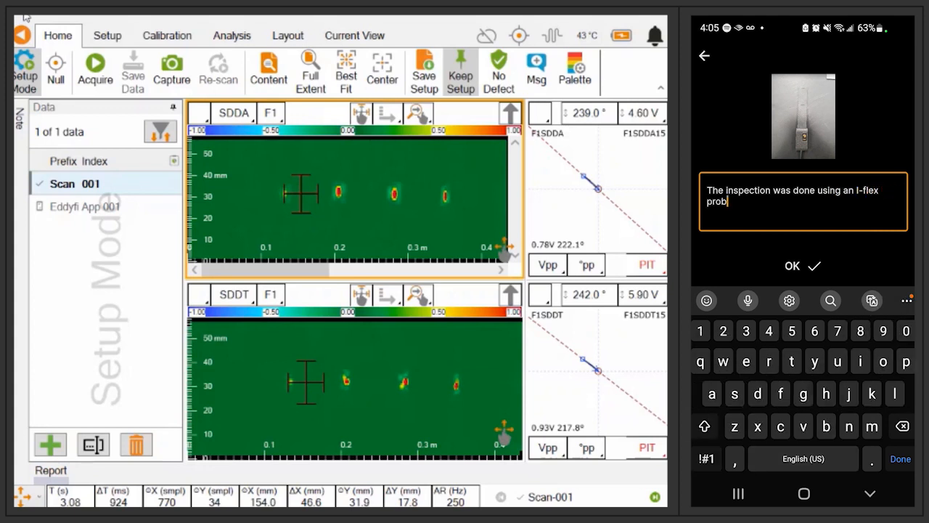
{"action": "left_click", "coordinate": [792, 266]}
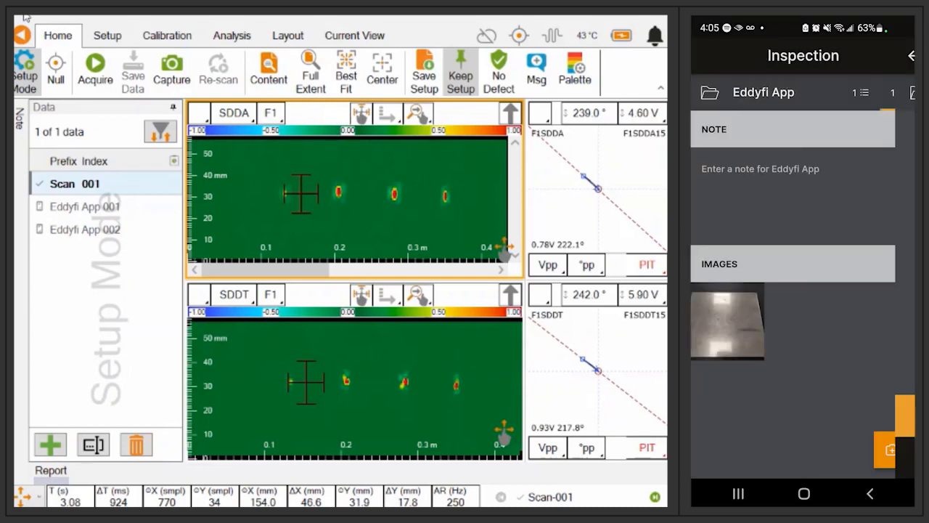
{"action": "left_click", "coordinate": [893, 448]}
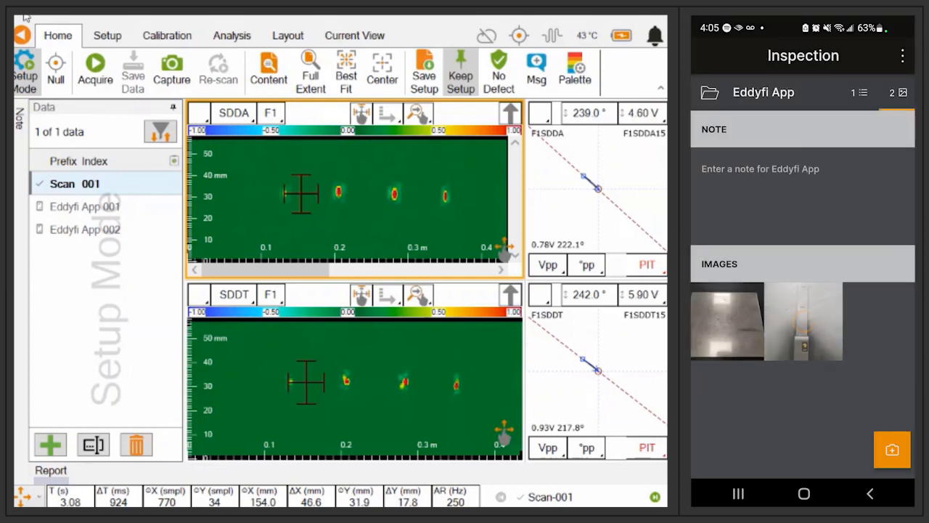
{"action": "left_click", "coordinate": [85, 206]}
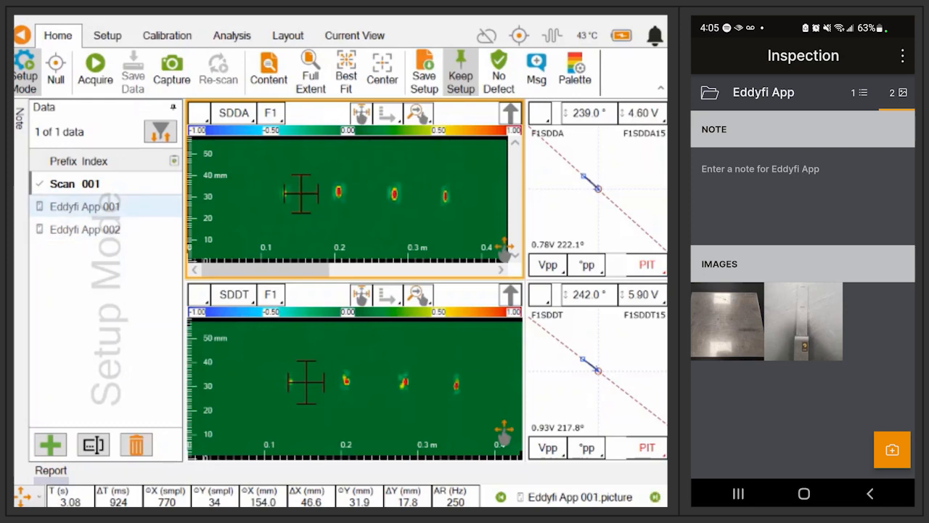
{"action": "double_click", "coordinate": [726, 321]}
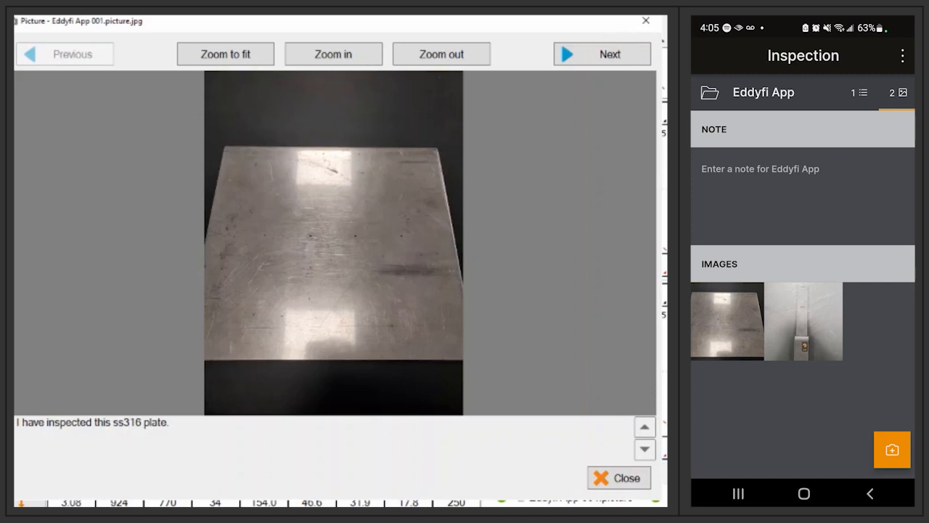
{"action": "left_click", "coordinate": [602, 53]}
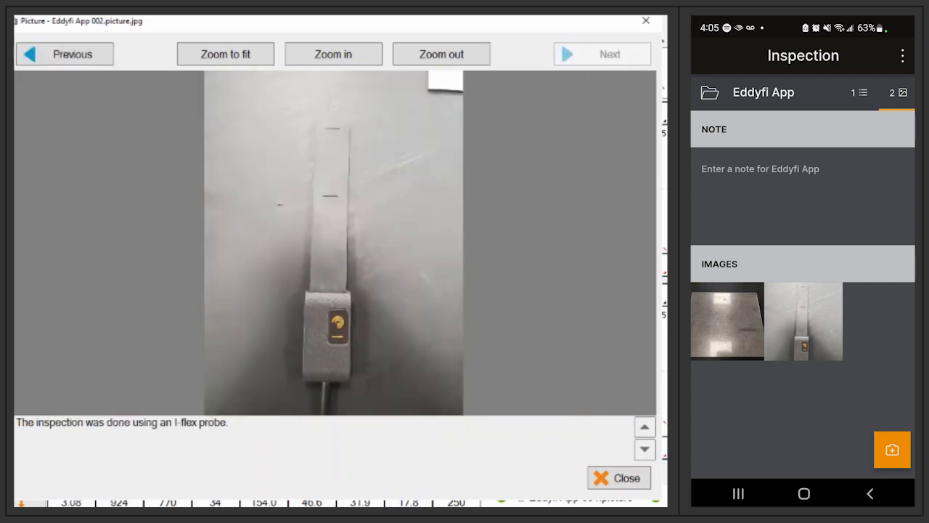
{"action": "left_click", "coordinate": [618, 477]}
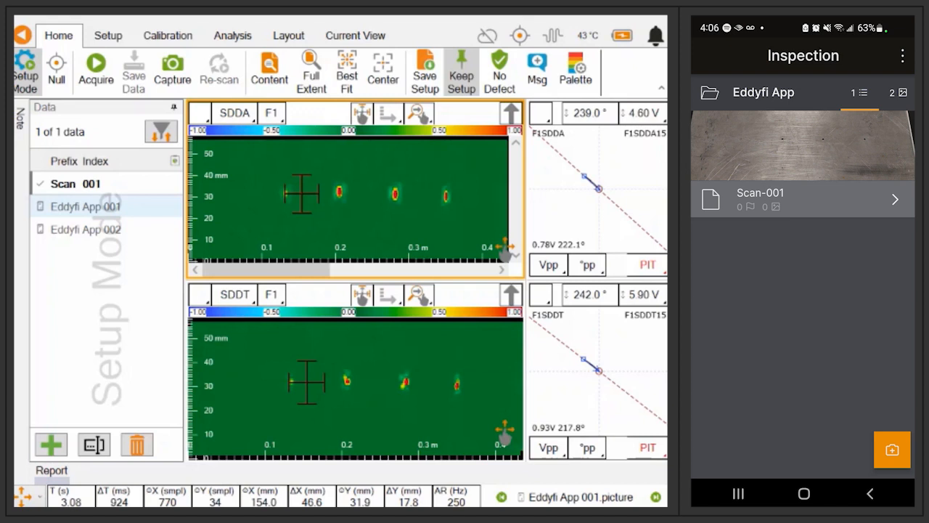
Record the first pit as PIT-1 and reopen Scan-001's data on the phone
{"action": "left_click", "coordinate": [798, 199]}
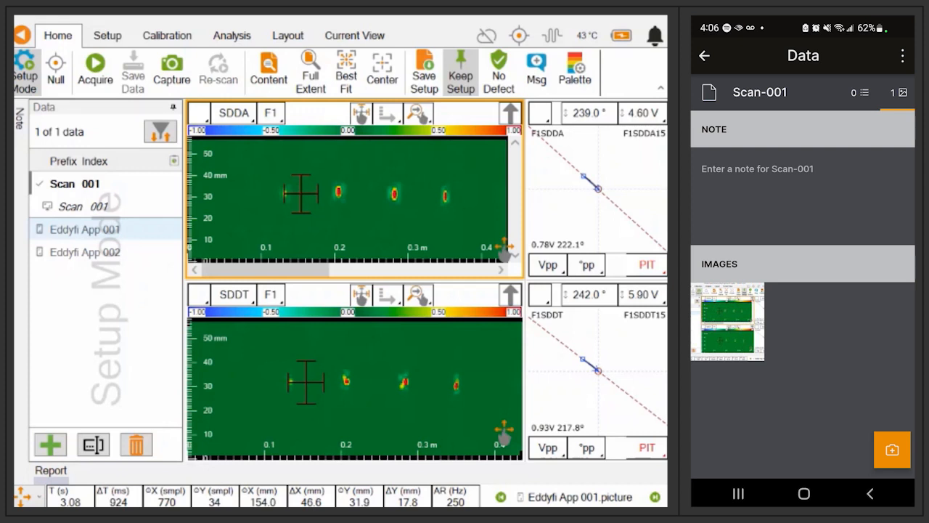
{"action": "mouse_move", "coordinate": [139, 45]}
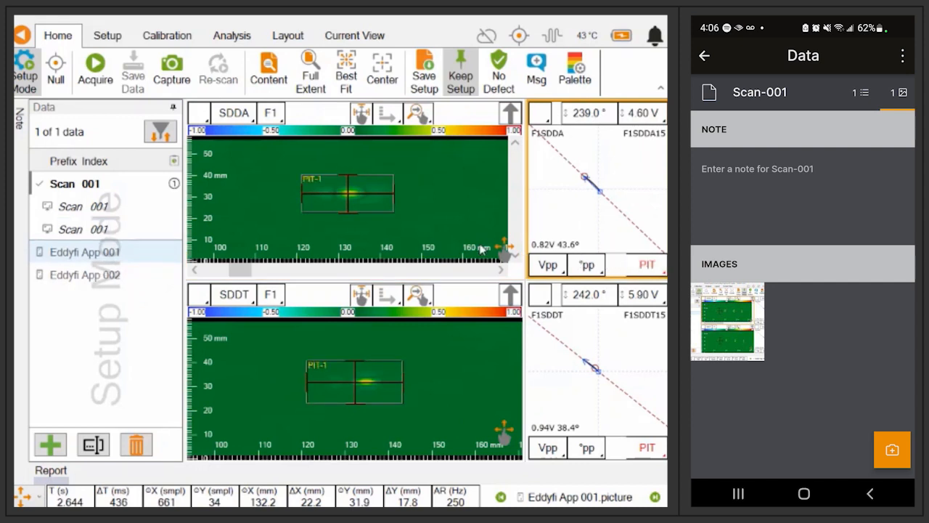
{"action": "left_click", "coordinate": [703, 55]}
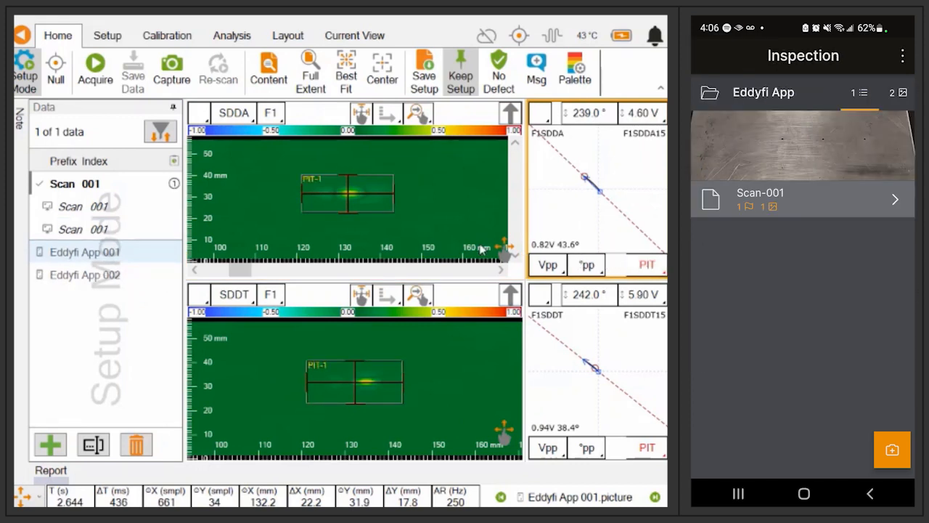
{"action": "left_click", "coordinate": [798, 200]}
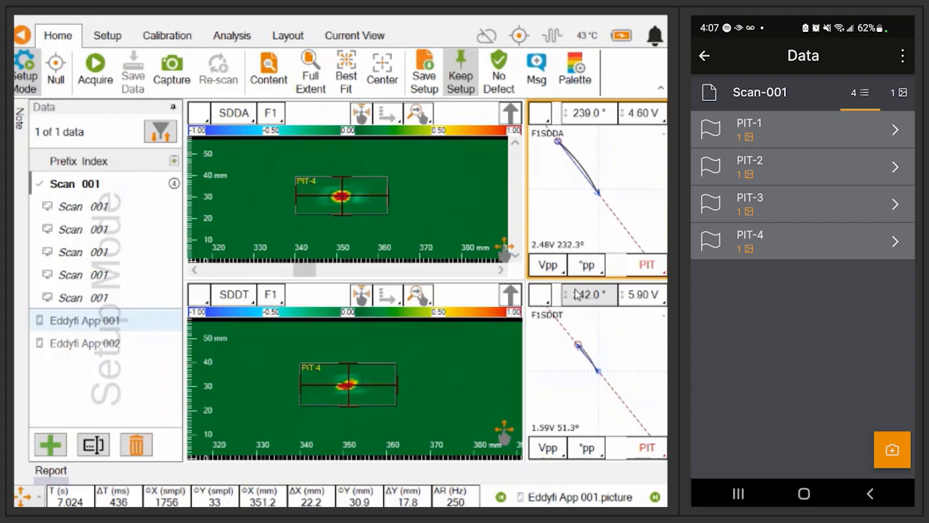
Photograph the first and second pits and send them to PIT-1 and PIT-2
{"action": "left_click", "coordinate": [799, 129]}
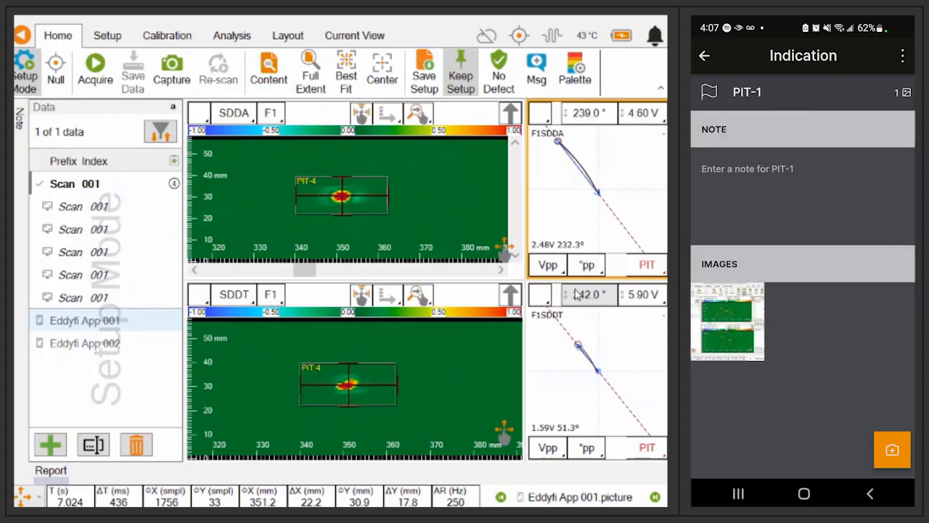
{"action": "left_click", "coordinate": [892, 449]}
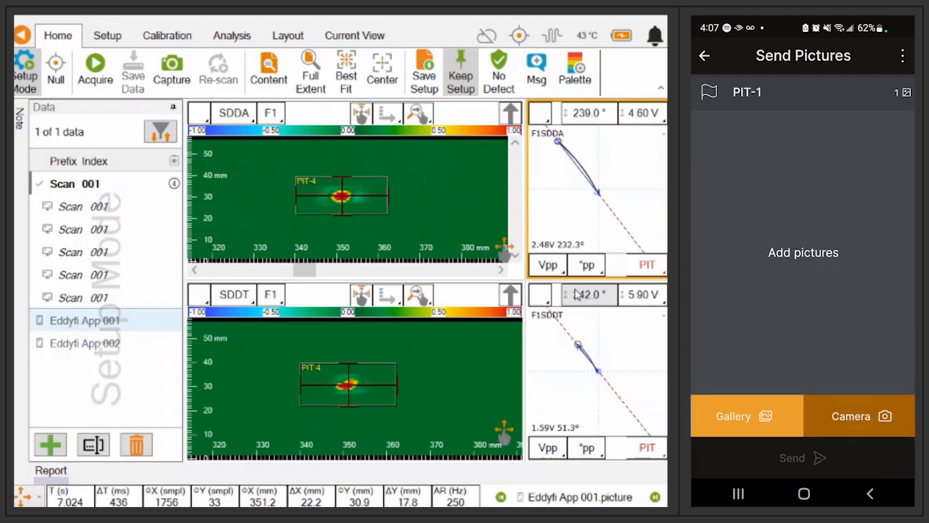
{"action": "left_click", "coordinate": [860, 416]}
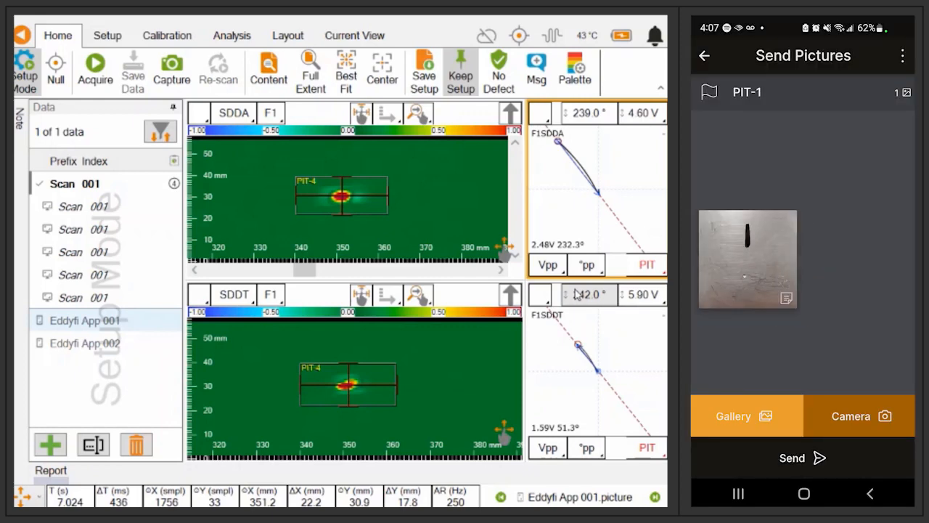
{"action": "left_click", "coordinate": [802, 457]}
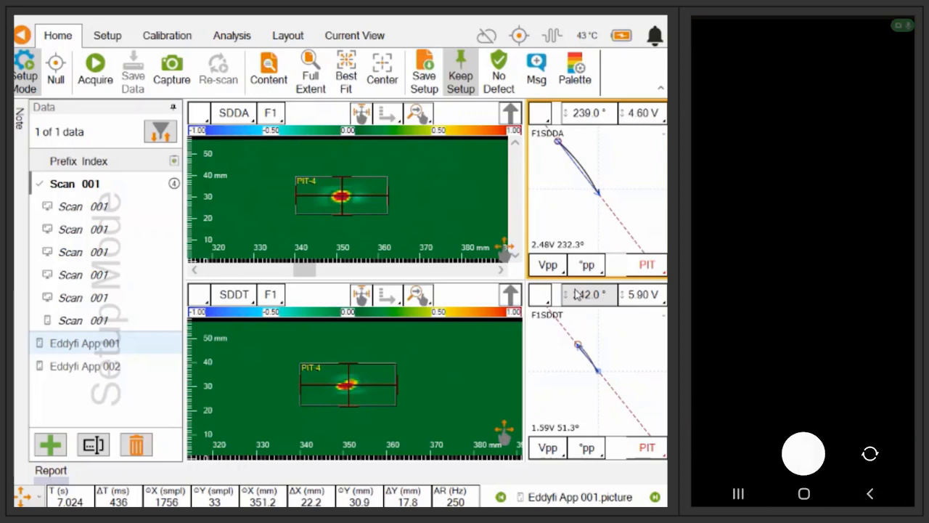
{"action": "left_click", "coordinate": [803, 452]}
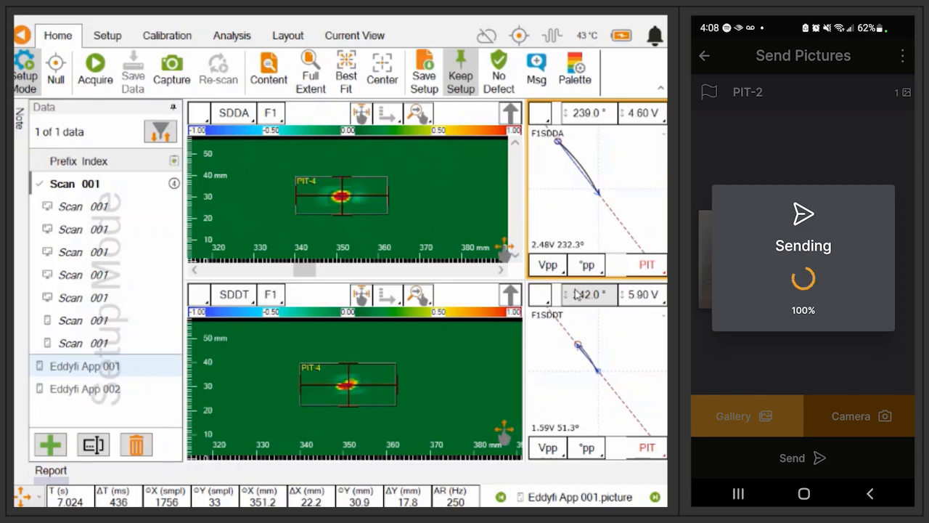
{"action": "left_click", "coordinate": [704, 55]}
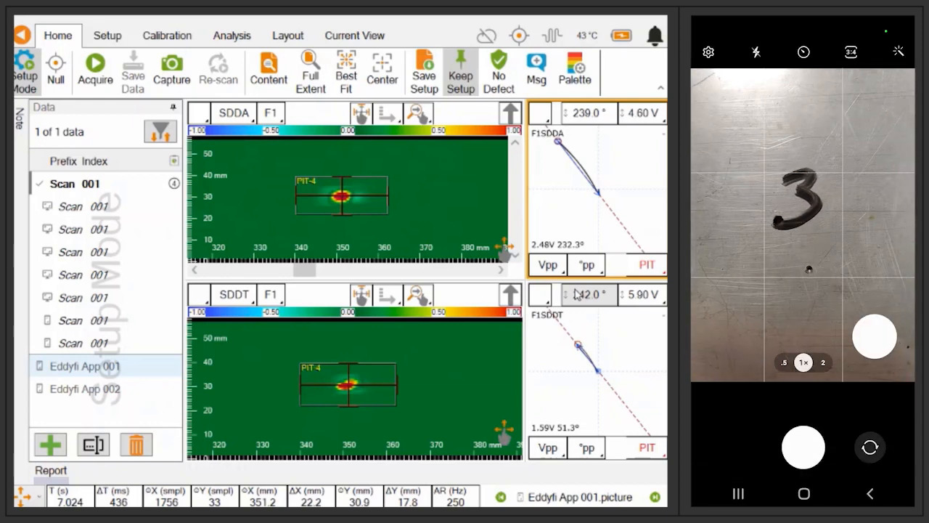
Photograph pits marked 3 and 4 for PIT-3 and PIT-4, returning to the indication list
{"action": "left_click", "coordinate": [803, 447]}
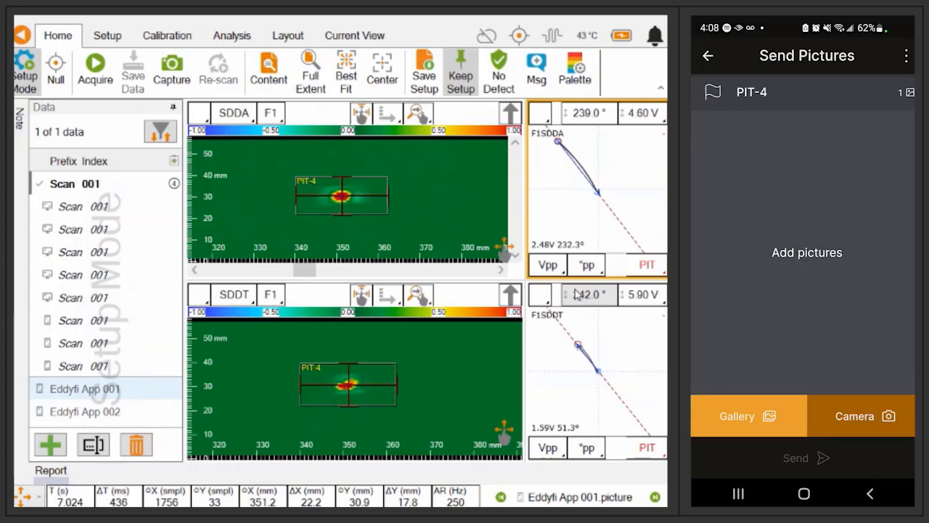
{"action": "left_click", "coordinate": [861, 416]}
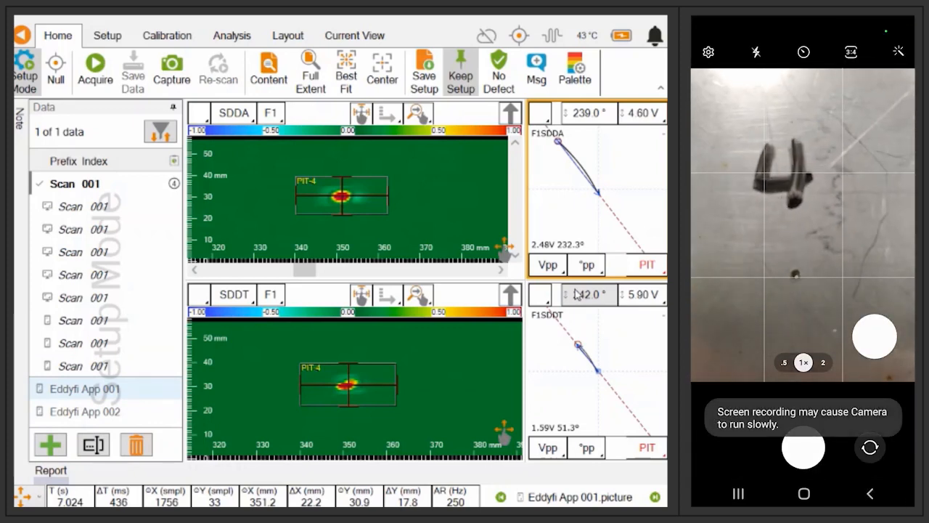
{"action": "left_click", "coordinate": [812, 256]}
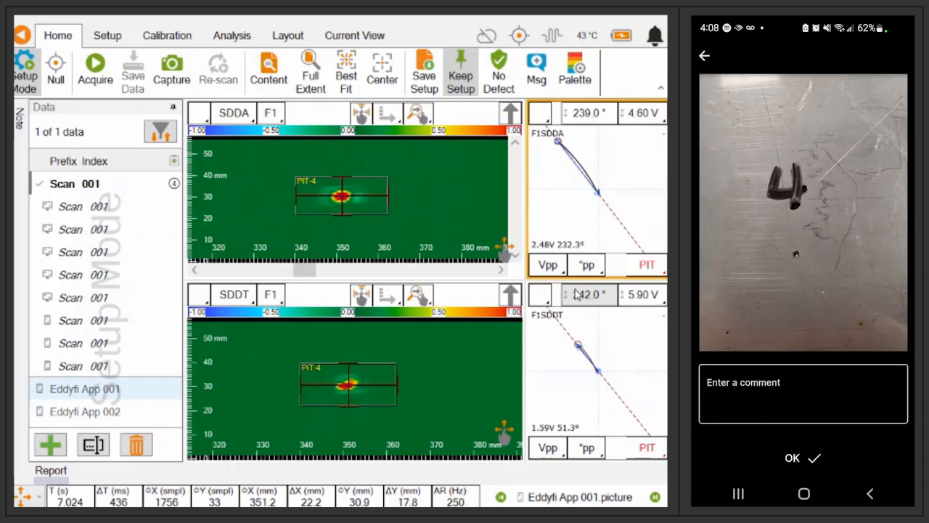
{"action": "left_click", "coordinate": [802, 457]}
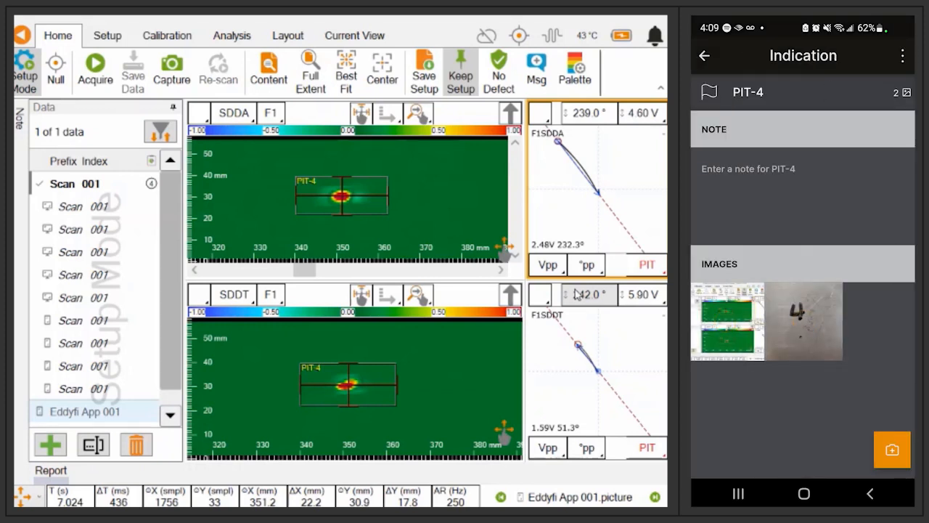
{"action": "left_click", "coordinate": [703, 56]}
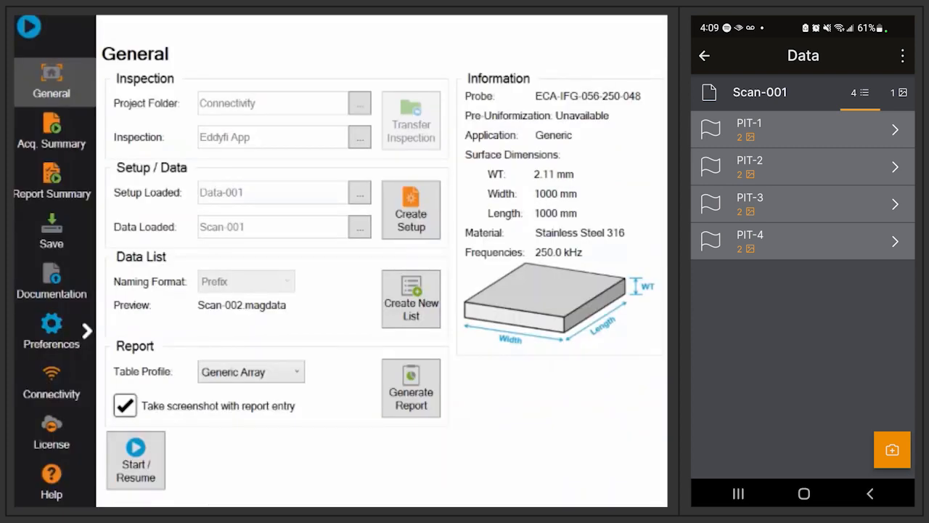
Generate the inspection report from the General page and dismiss the success message
{"action": "left_click", "coordinate": [410, 388]}
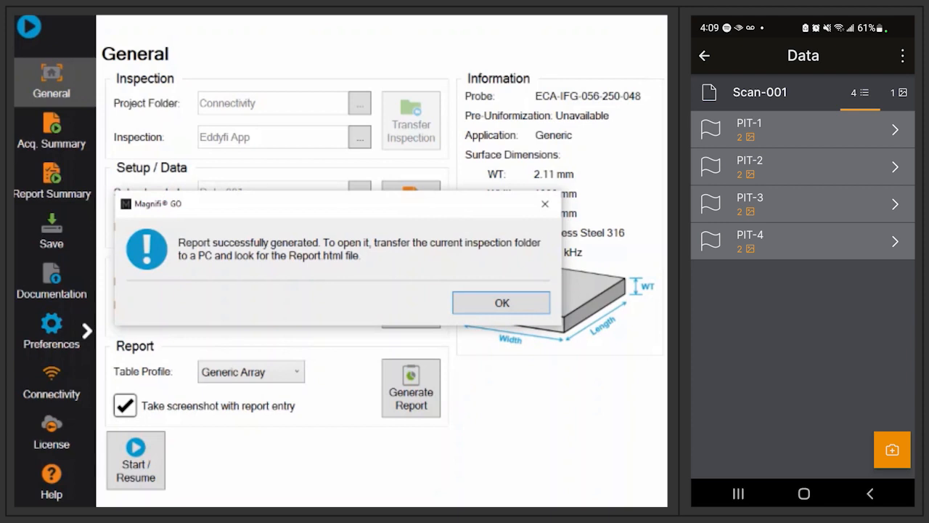
{"action": "left_click", "coordinate": [501, 301]}
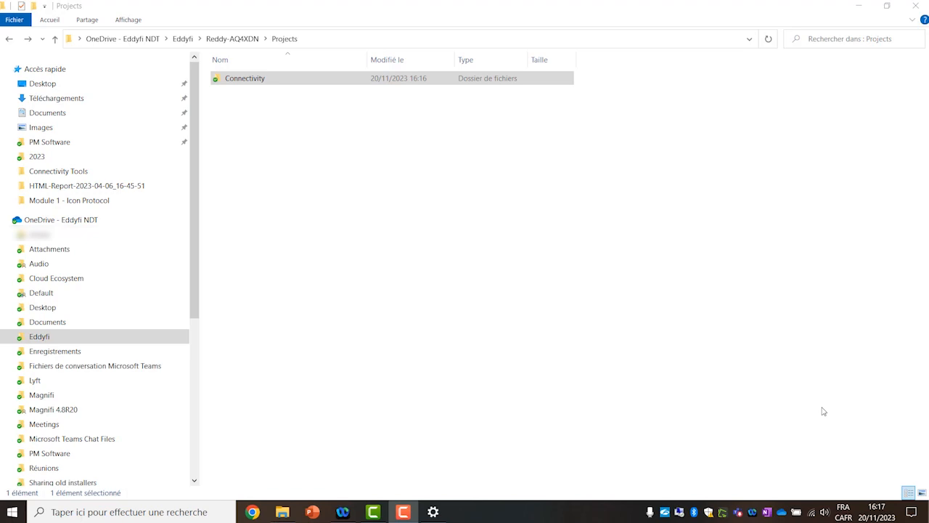
{"action": "mouse_move", "coordinate": [407, 285]}
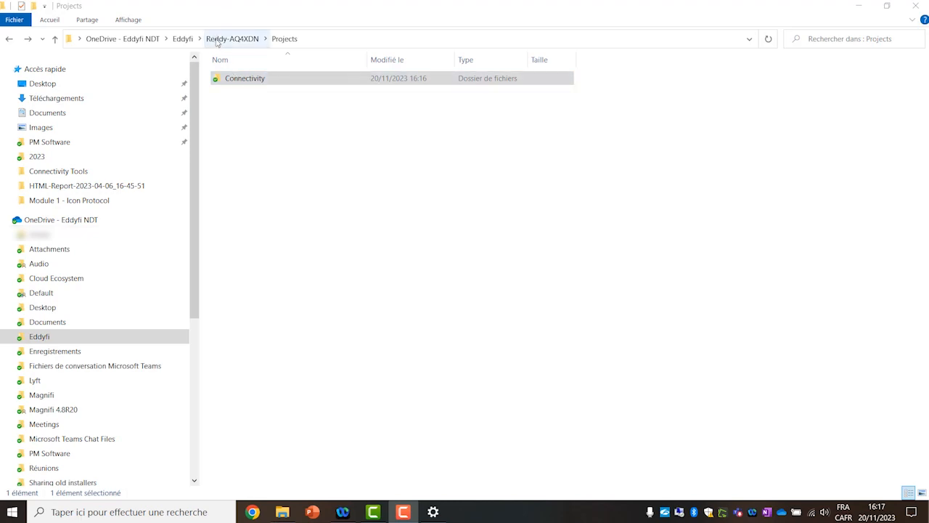
Browse Connectivity > Eddyfi App > Report and open Report.html in the browser
{"action": "double_click", "coordinate": [244, 77]}
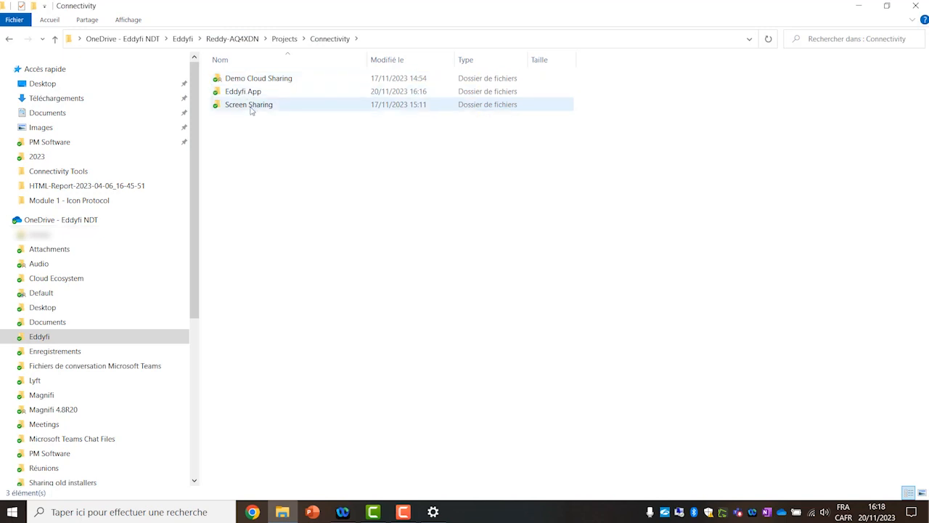
{"action": "left_click", "coordinate": [243, 91]}
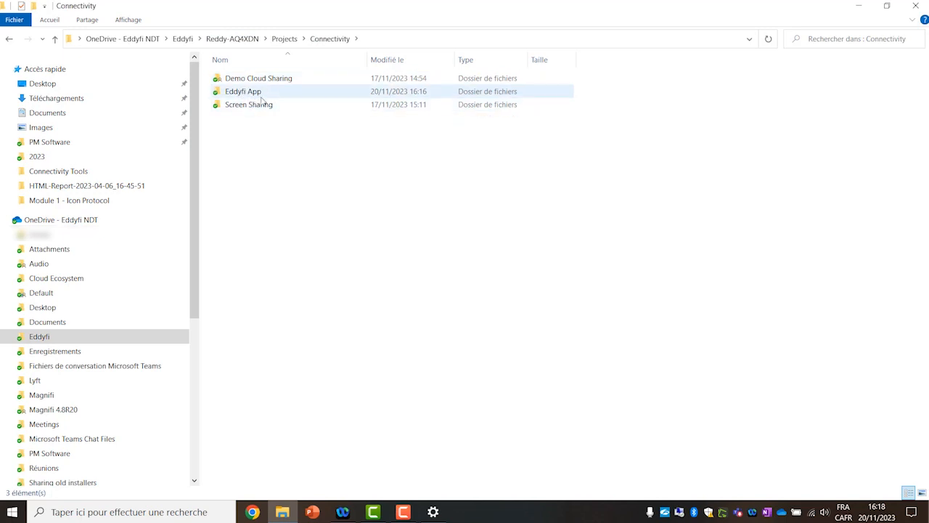
{"action": "mouse_move", "coordinate": [243, 91]}
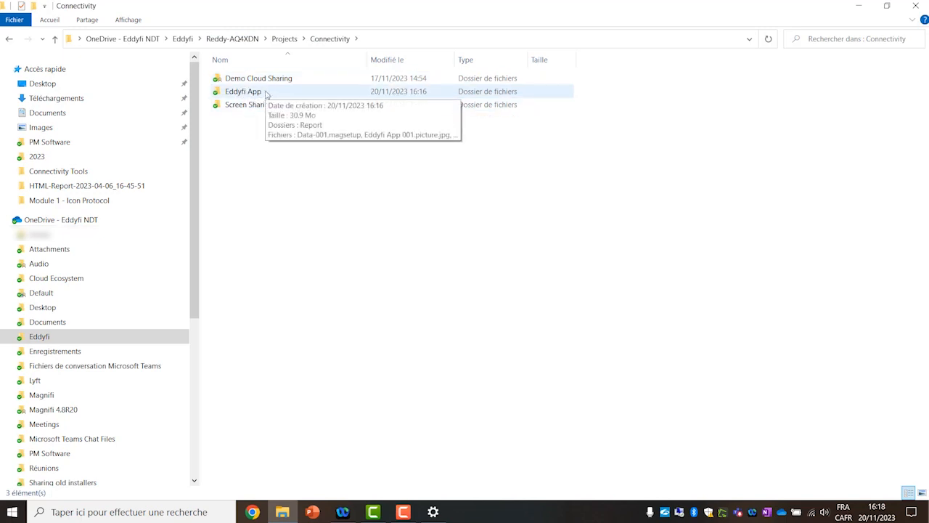
{"action": "double_click", "coordinate": [243, 90]}
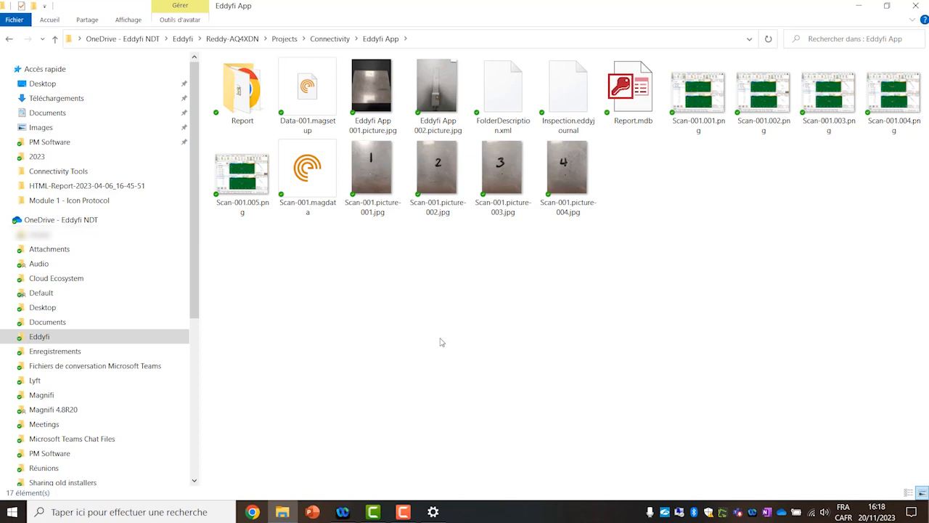
{"action": "left_click", "coordinate": [242, 87]}
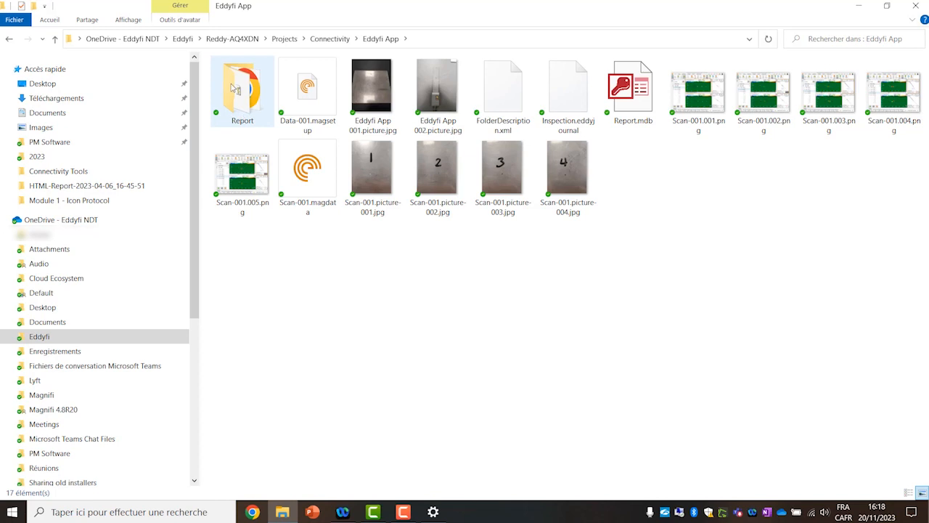
{"action": "double_click", "coordinate": [241, 86]}
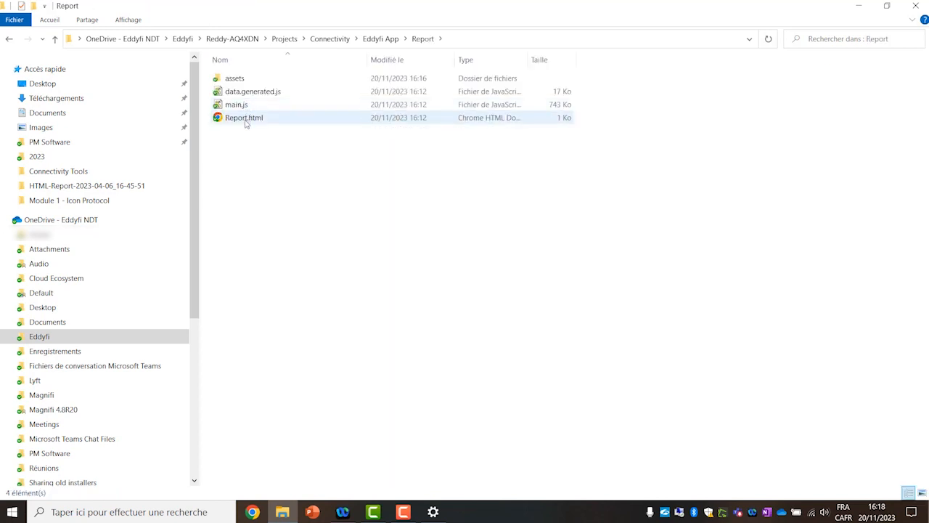
{"action": "mouse_move", "coordinate": [244, 118]}
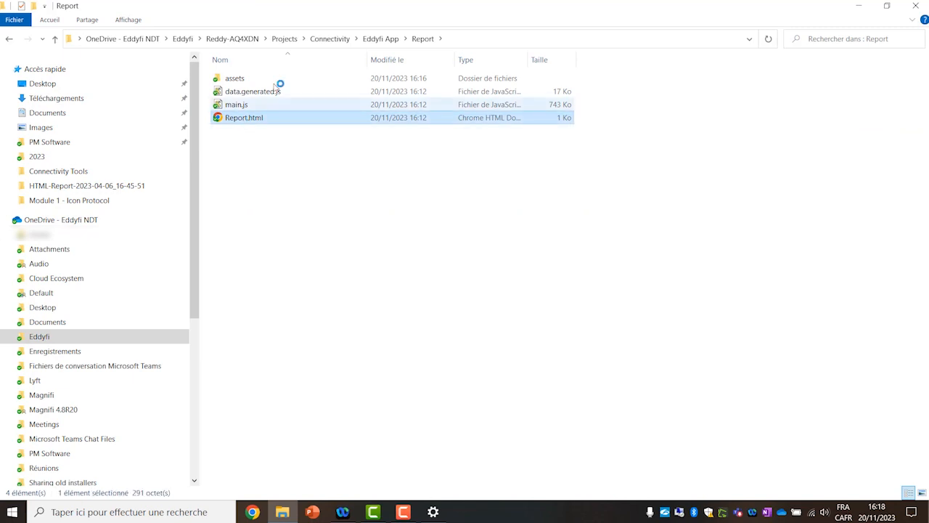
{"action": "double_click", "coordinate": [244, 117]}
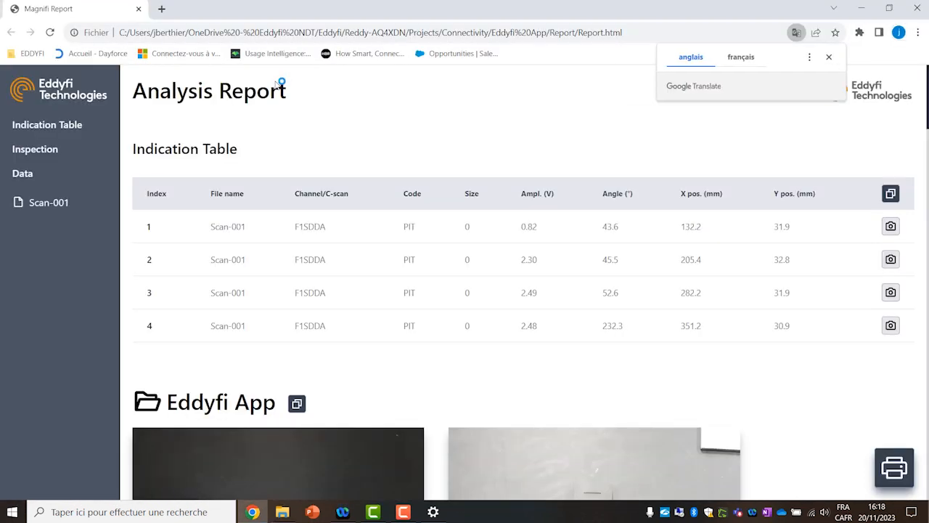
{"action": "mouse_move", "coordinate": [169, 234]}
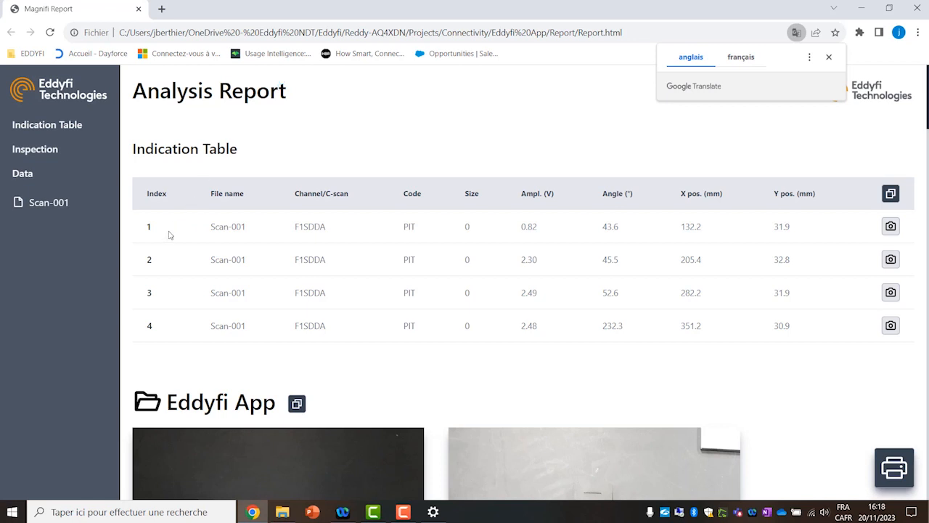
{"action": "mouse_move", "coordinate": [314, 305]}
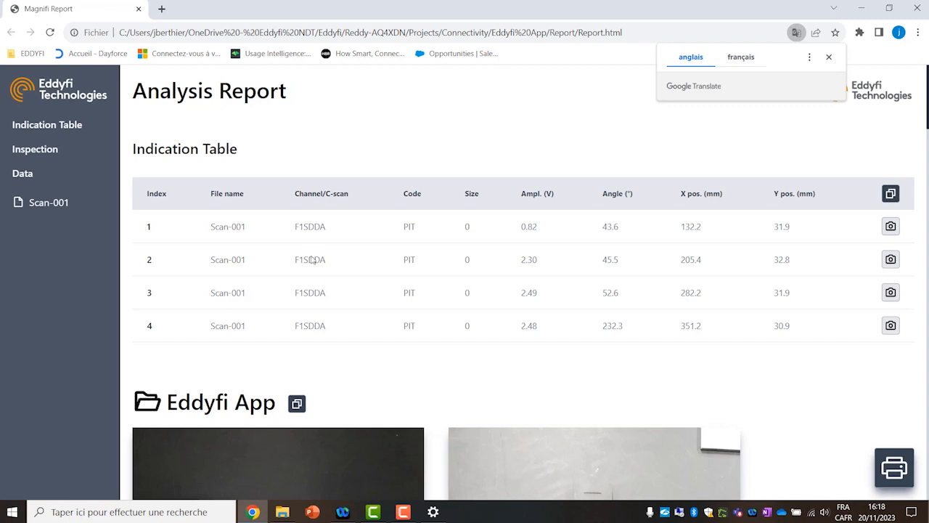
Scroll the report past the Indication Table and both phone photos to Scan-001
{"action": "scroll", "scroll_direction": "down", "scroll_amount": 3}
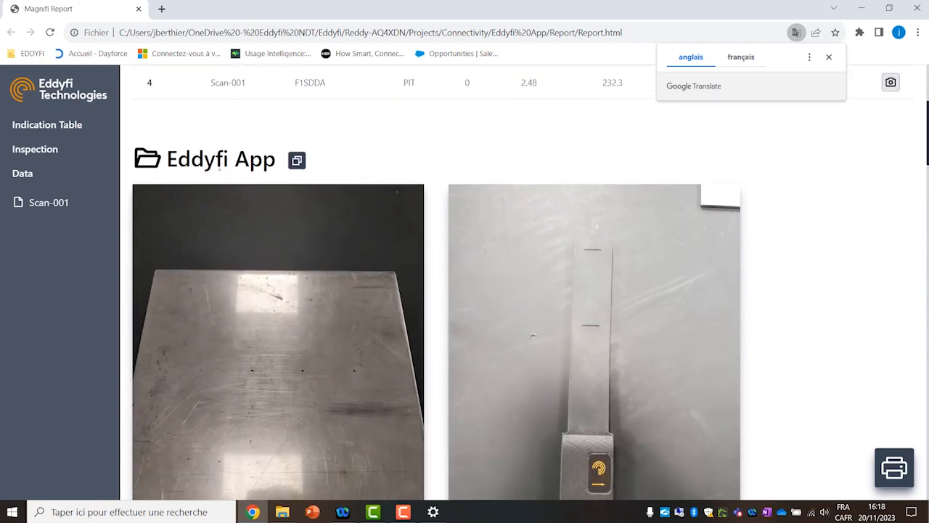
{"action": "scroll", "scroll_direction": "down", "scroll_amount": 3}
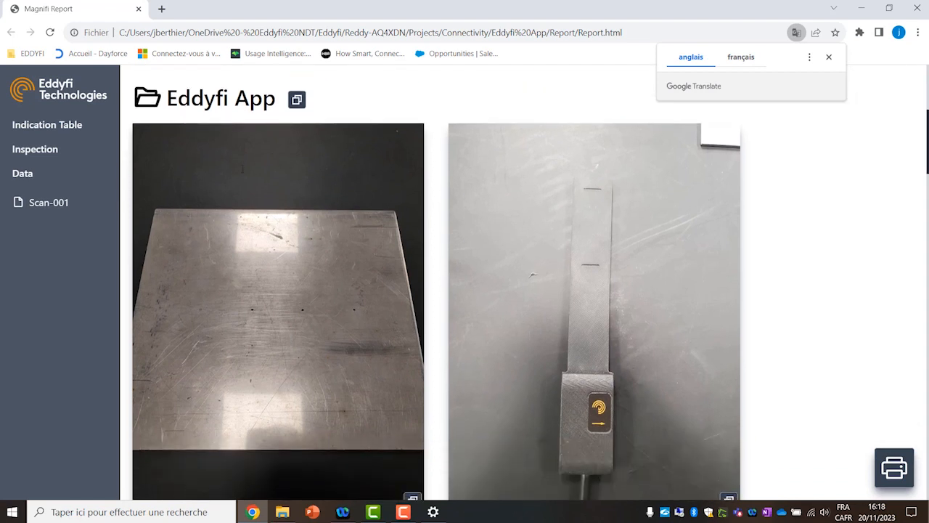
{"action": "scroll", "scroll_direction": "down", "scroll_amount": 3}
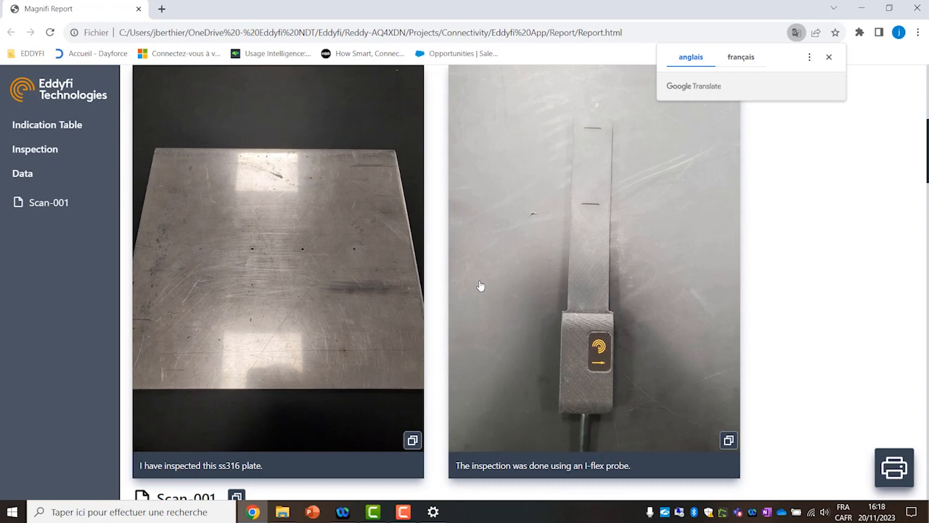
{"action": "mouse_move", "coordinate": [480, 286]}
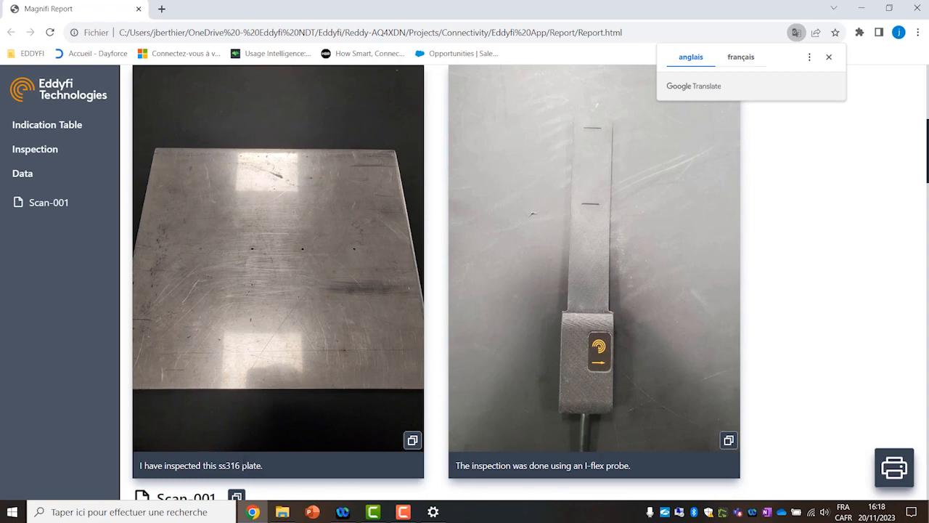
{"action": "mouse_move", "coordinate": [612, 490]}
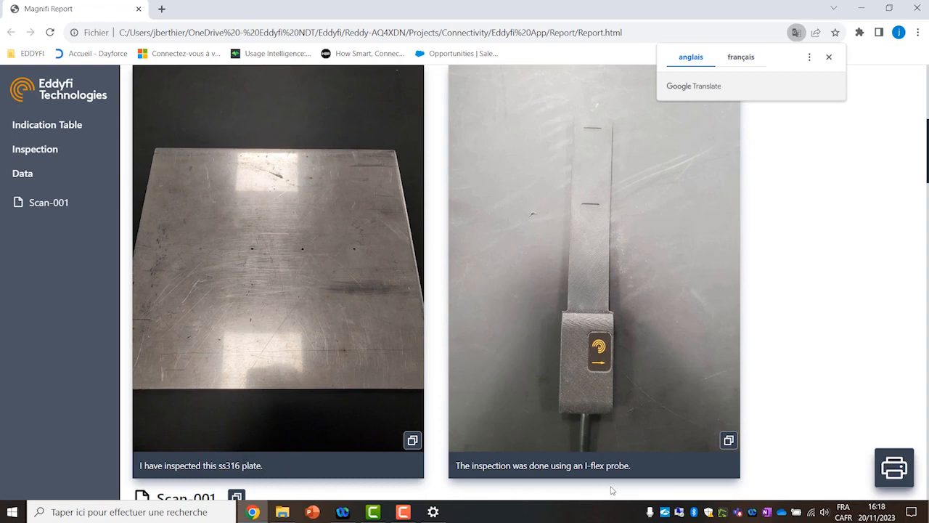
{"action": "mouse_move", "coordinate": [647, 470]}
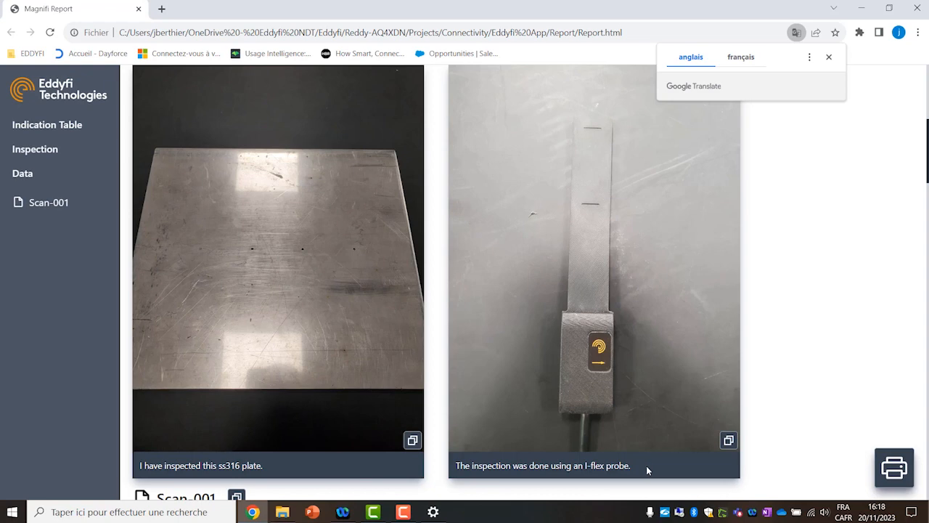
{"action": "scroll", "scroll_direction": "down", "scroll_amount": 3}
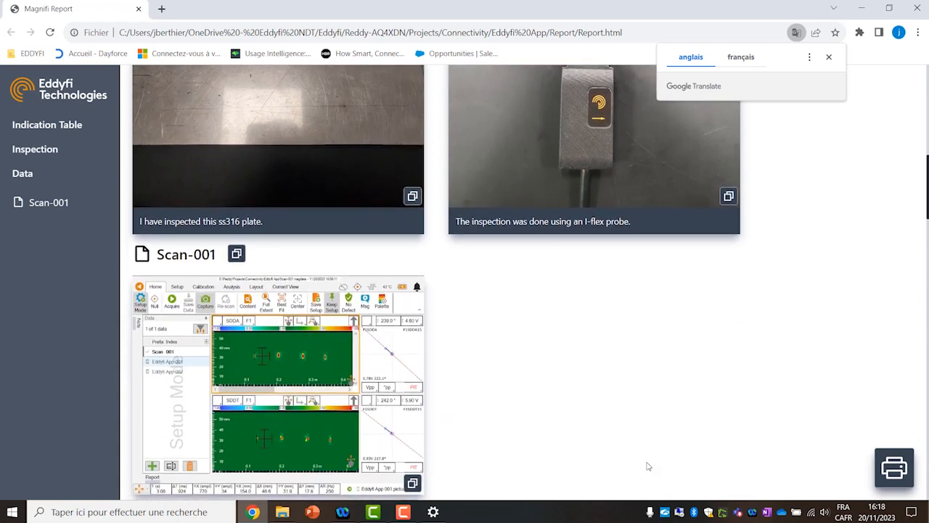
Browse the Scan-001 capture and PIT-1 photo, then continue to the PIT-2 indication
{"action": "scroll", "scroll_direction": "down", "scroll_amount": 3}
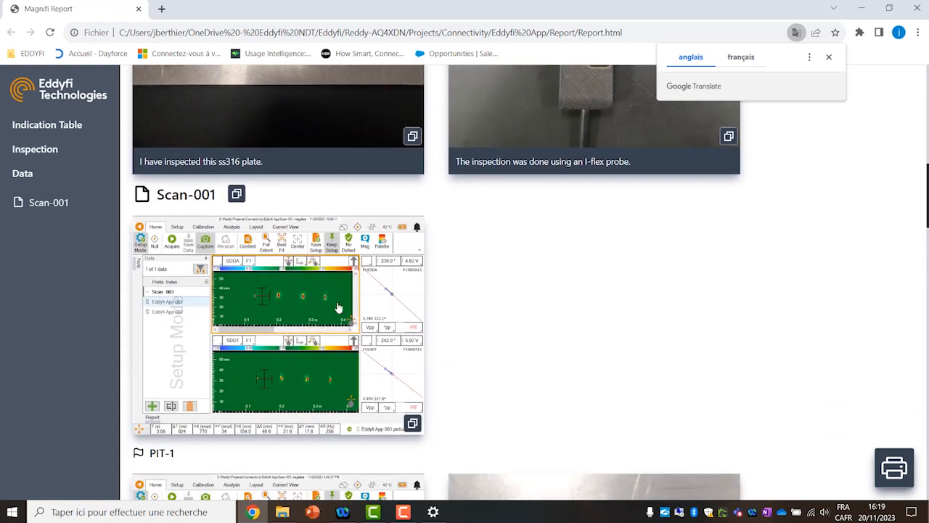
{"action": "scroll", "scroll_direction": "down", "scroll_amount": 3}
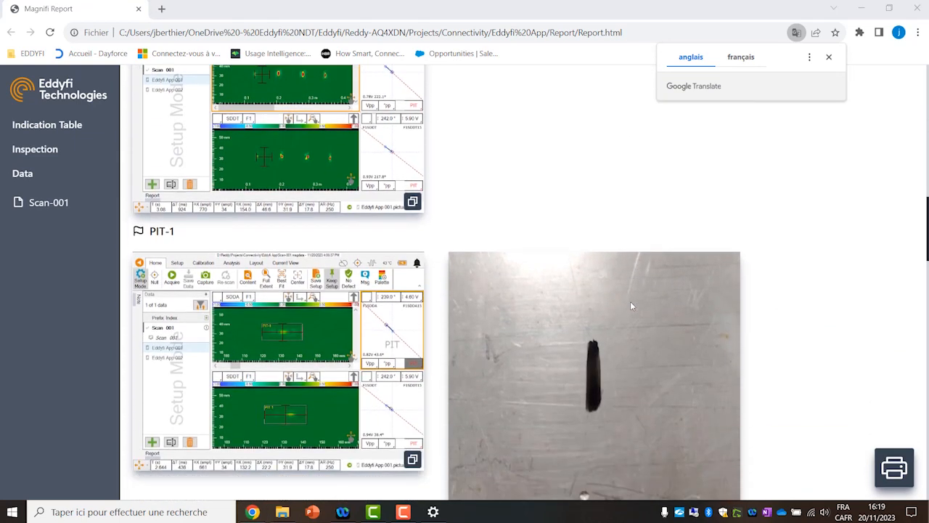
{"action": "scroll", "scroll_direction": "down", "scroll_amount": 3}
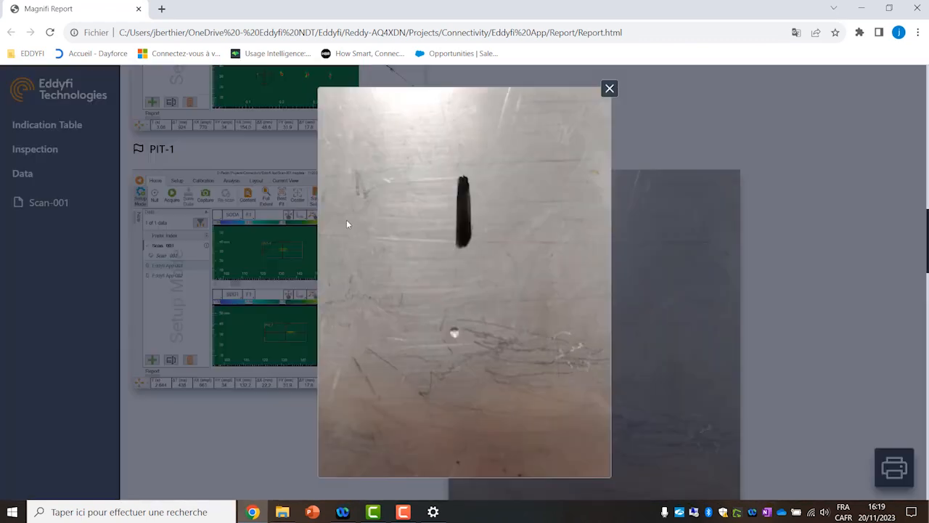
{"action": "mouse_move", "coordinate": [608, 102]}
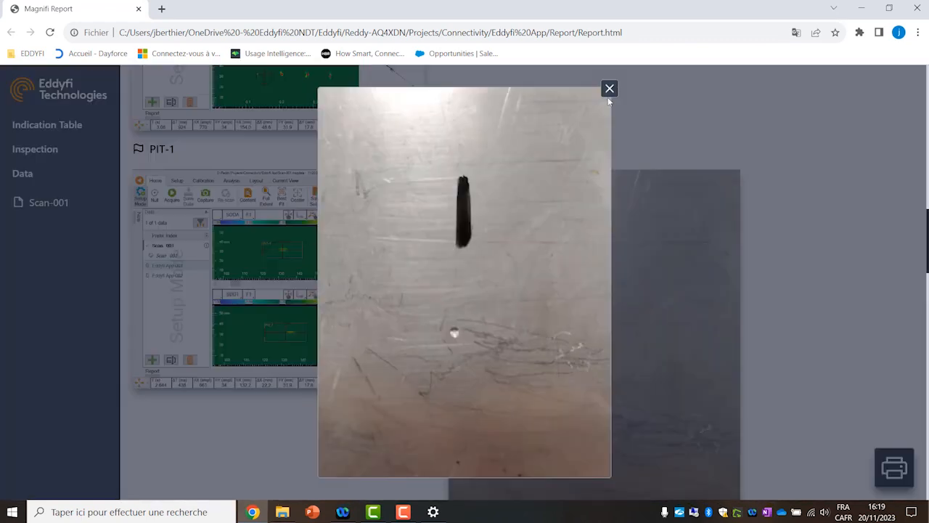
{"action": "left_click", "coordinate": [609, 87]}
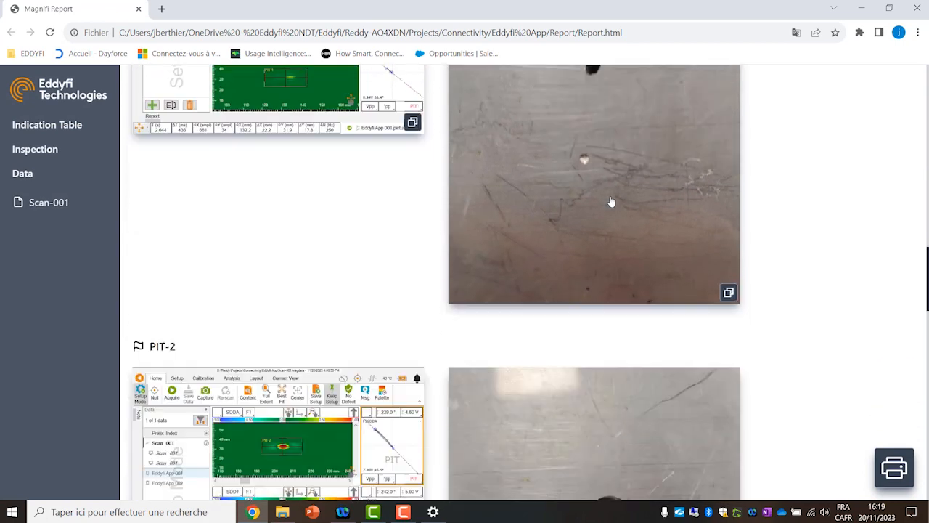
{"action": "scroll", "scroll_direction": "down", "scroll_amount": 3}
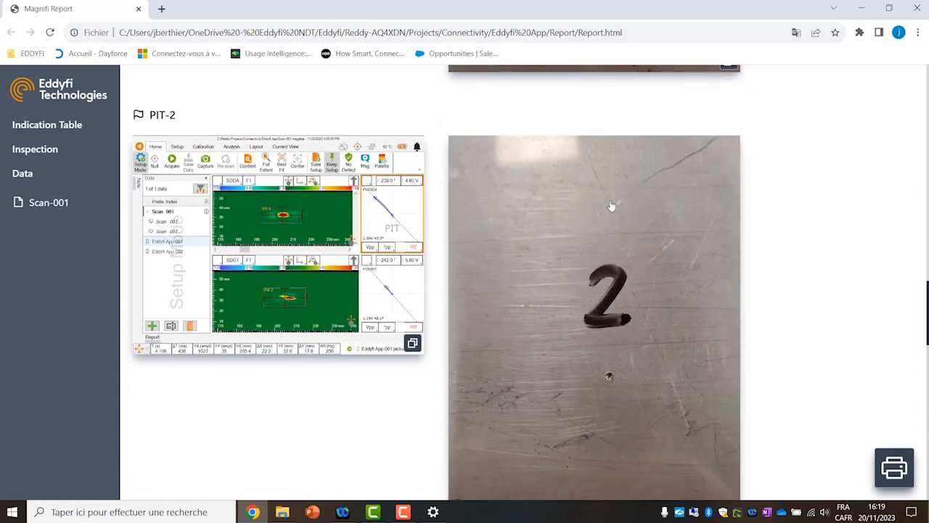
{"action": "mouse_move", "coordinate": [614, 325]}
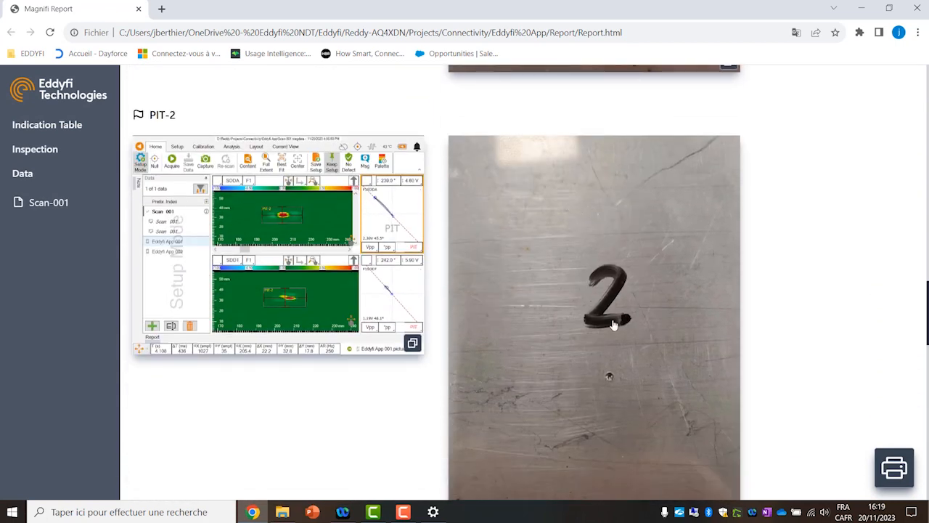
{"action": "scroll", "scroll_direction": "down", "scroll_amount": 3}
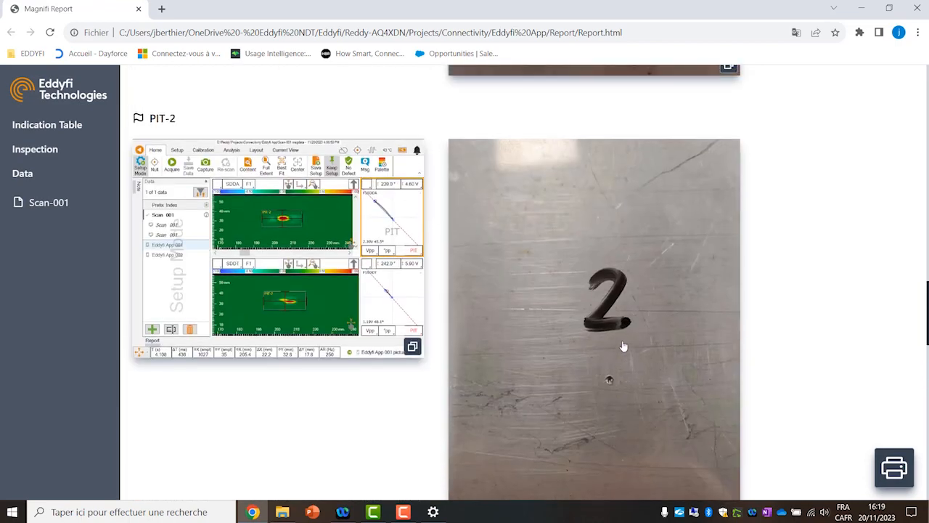
{"action": "scroll", "scroll_direction": "up", "scroll_amount": 3}
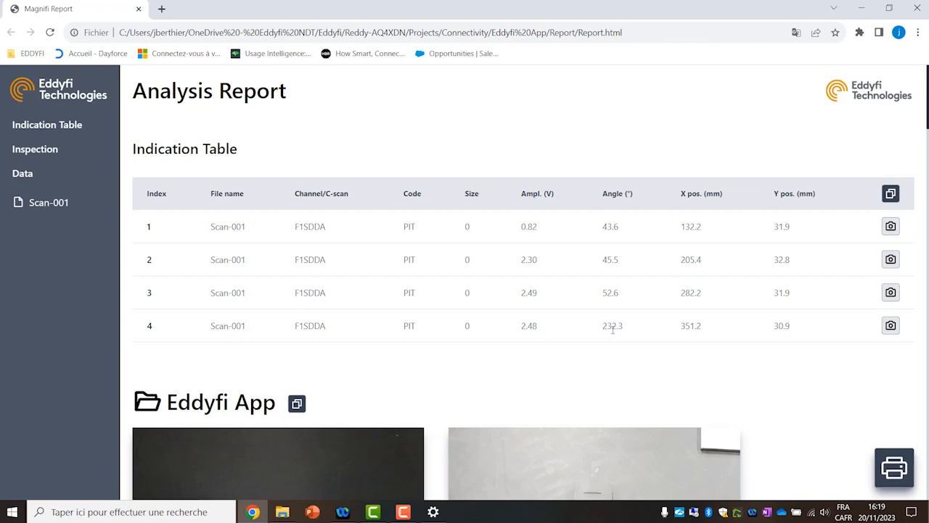
{"action": "mouse_move", "coordinate": [464, 382]}
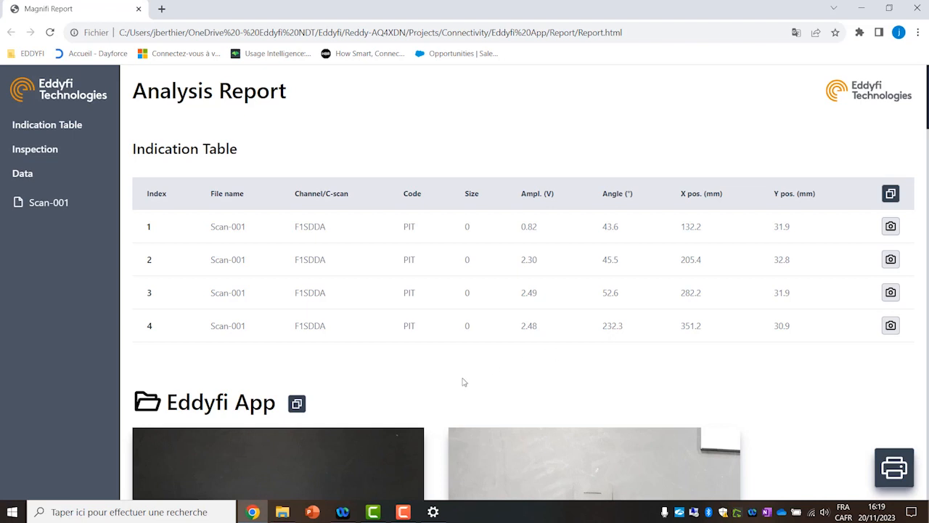
Copy the four-pit Indication Table using its header copy icon
{"action": "scroll", "scroll_direction": "down", "scroll_amount": 3}
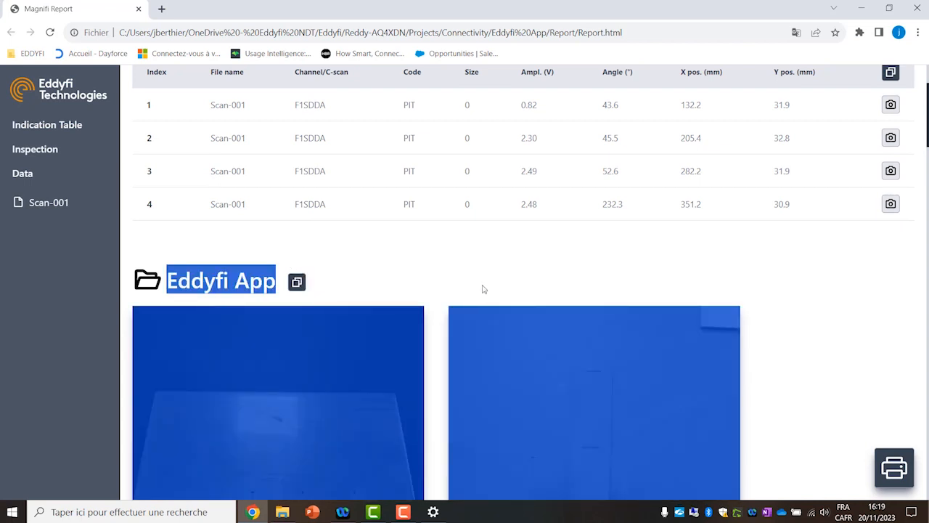
{"action": "scroll", "scroll_direction": "up", "scroll_amount": 3}
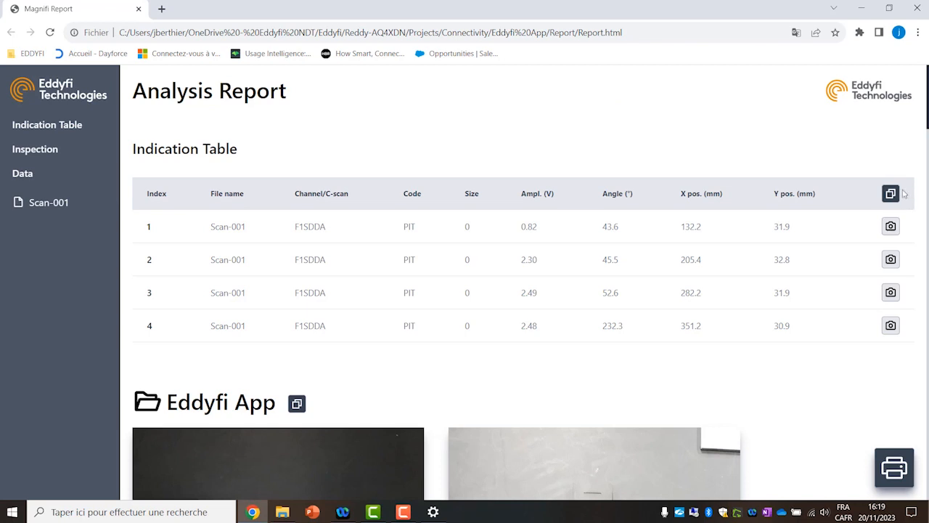
{"action": "left_click", "coordinate": [890, 194]}
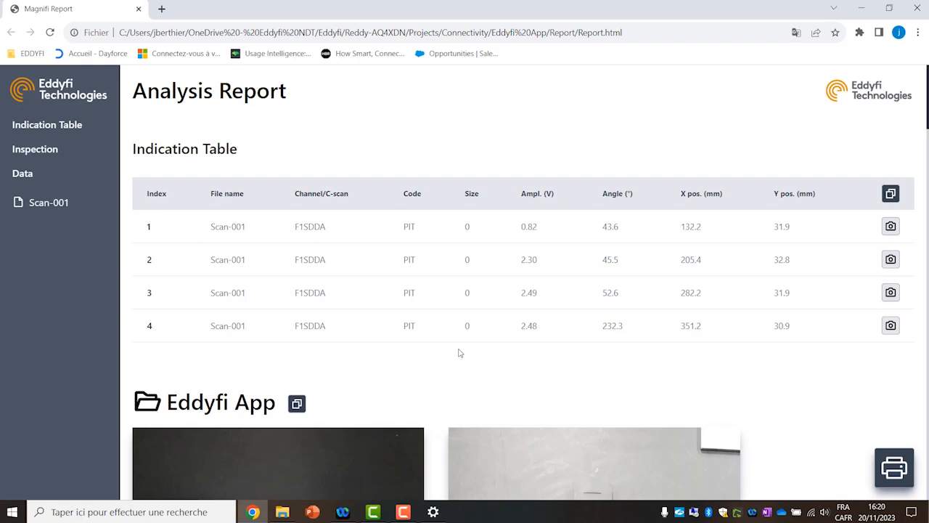
{"action": "scroll", "scroll_direction": "down", "scroll_amount": 3}
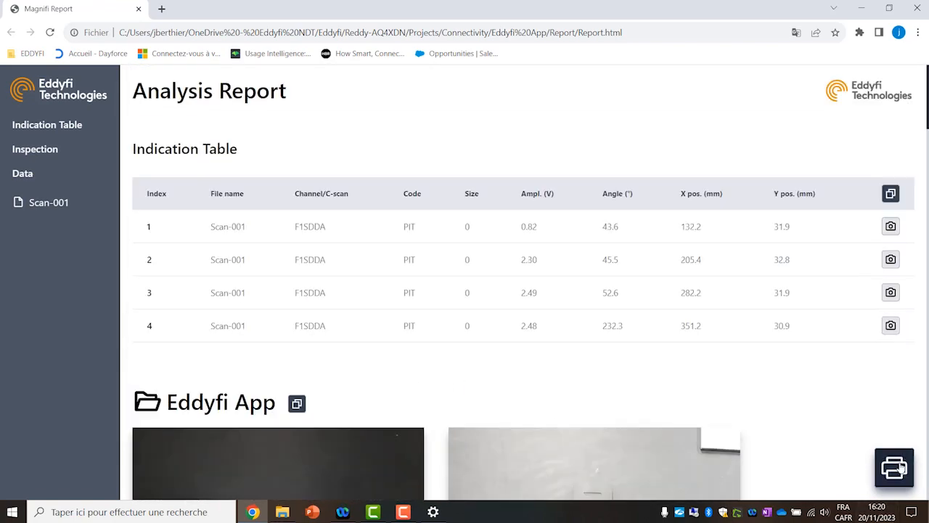
Cancel the report's print preview and jump to the Scan-001 Data section
{"action": "left_click", "coordinate": [893, 468]}
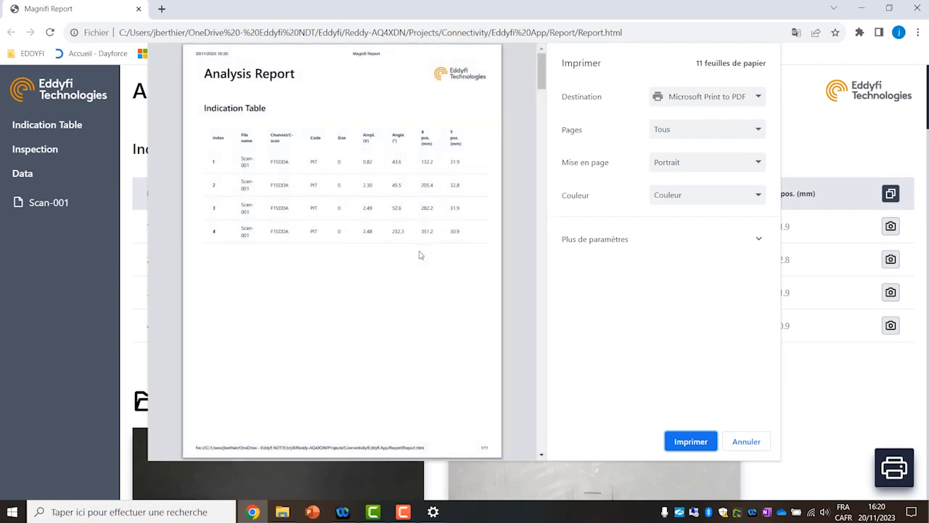
{"action": "mouse_move", "coordinate": [725, 424]}
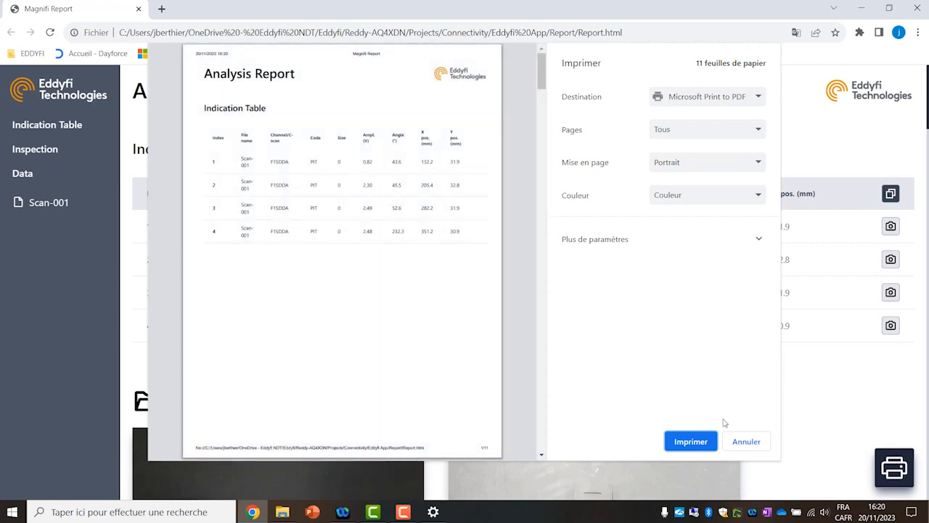
{"action": "left_click", "coordinate": [745, 440]}
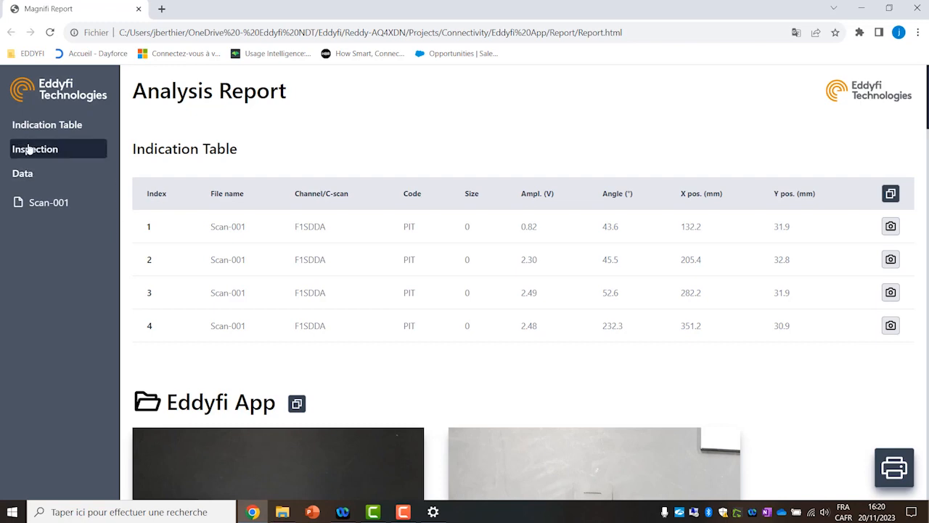
{"action": "left_click", "coordinate": [22, 173]}
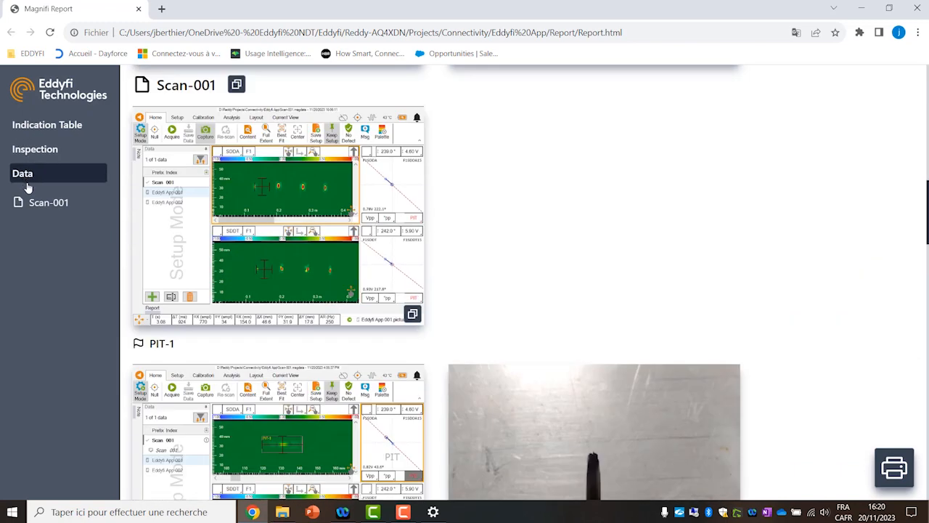
{"action": "mouse_move", "coordinate": [163, 283]}
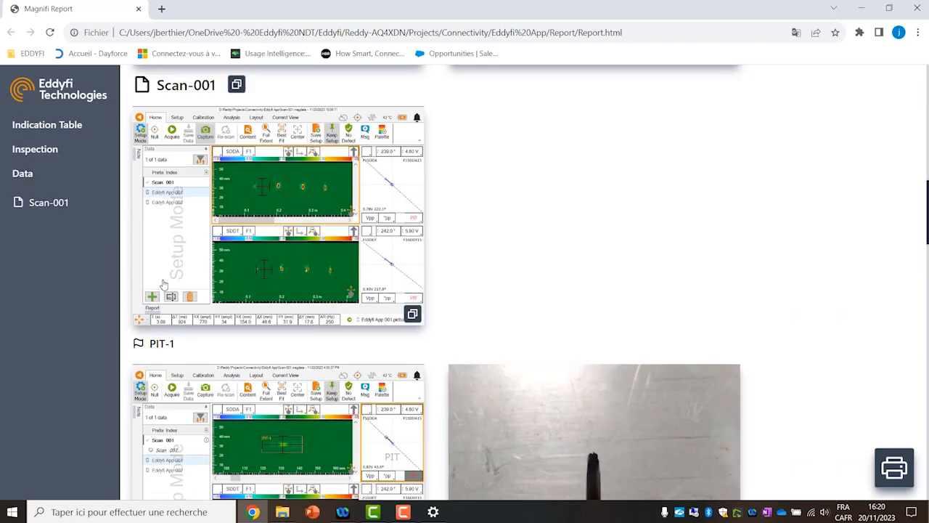